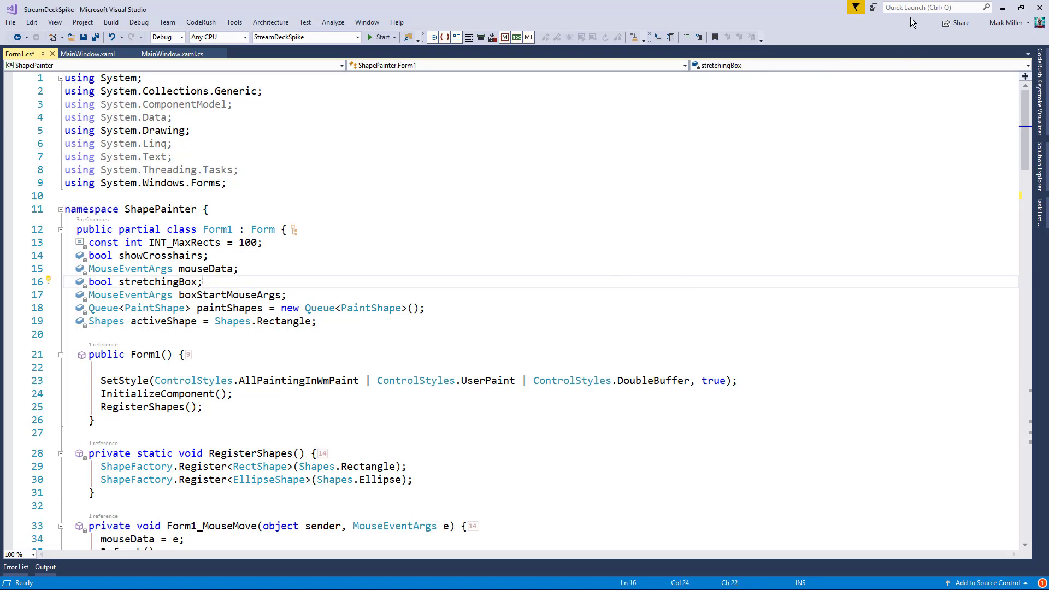
# Search Quick Launch for 'training' to list the CodeRush Training window command
pyautogui.click(936, 7)
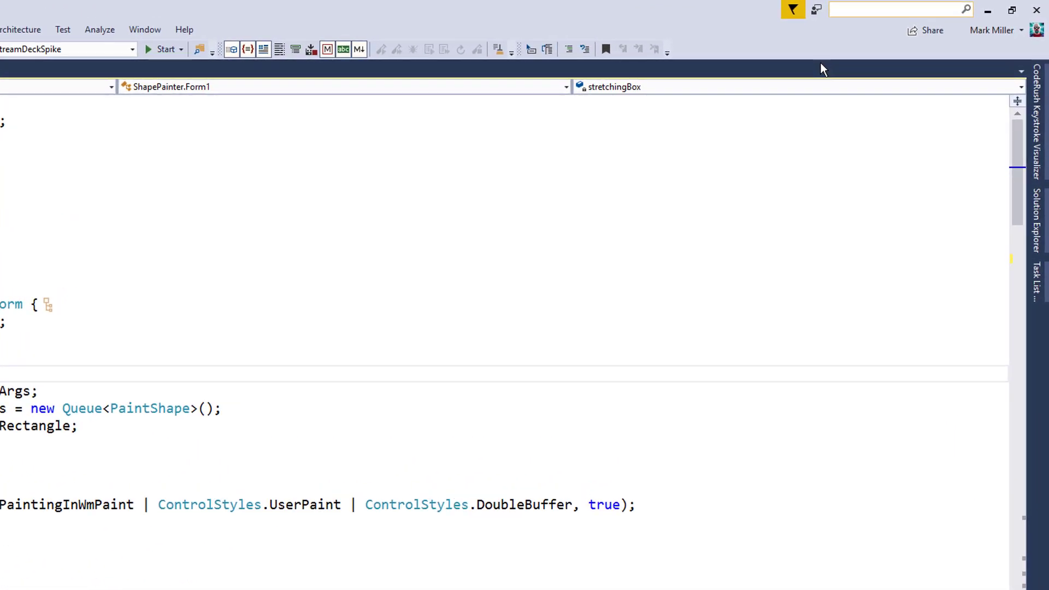
pyautogui.write('training')
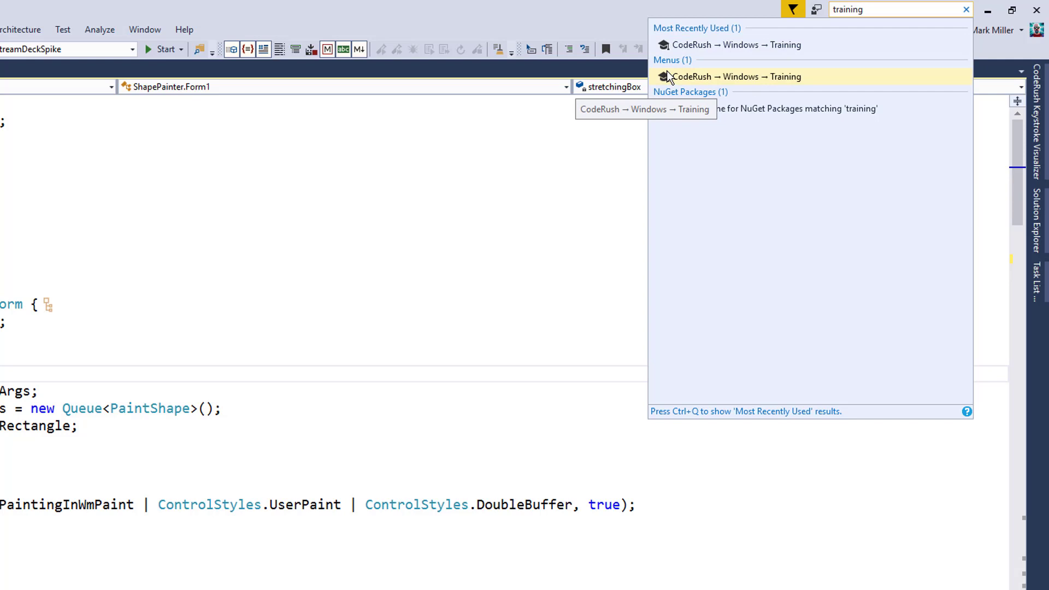
pyautogui.moveTo(712, 72)
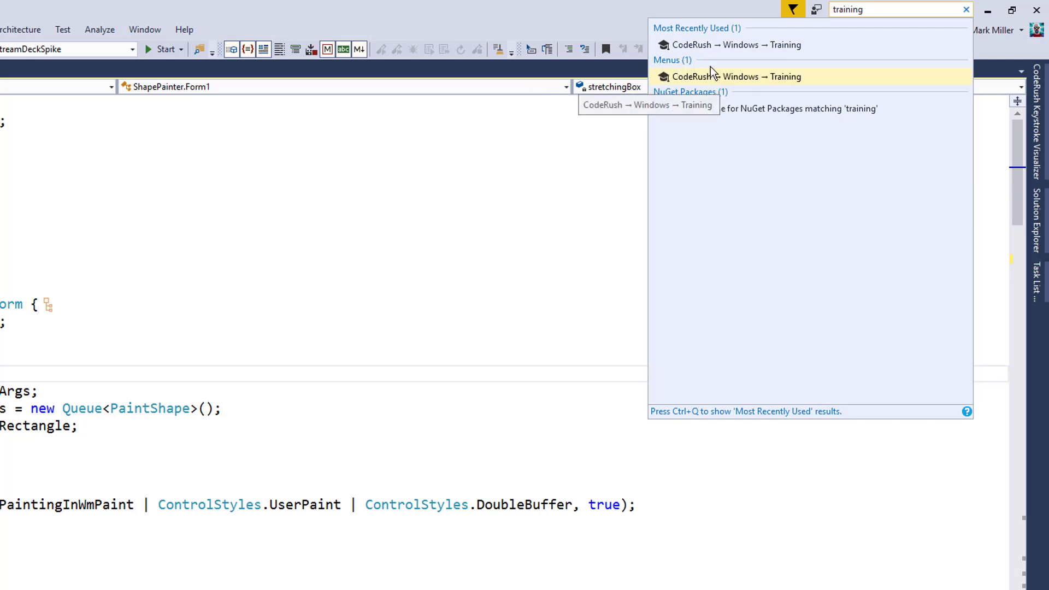
pyautogui.moveTo(825, 55)
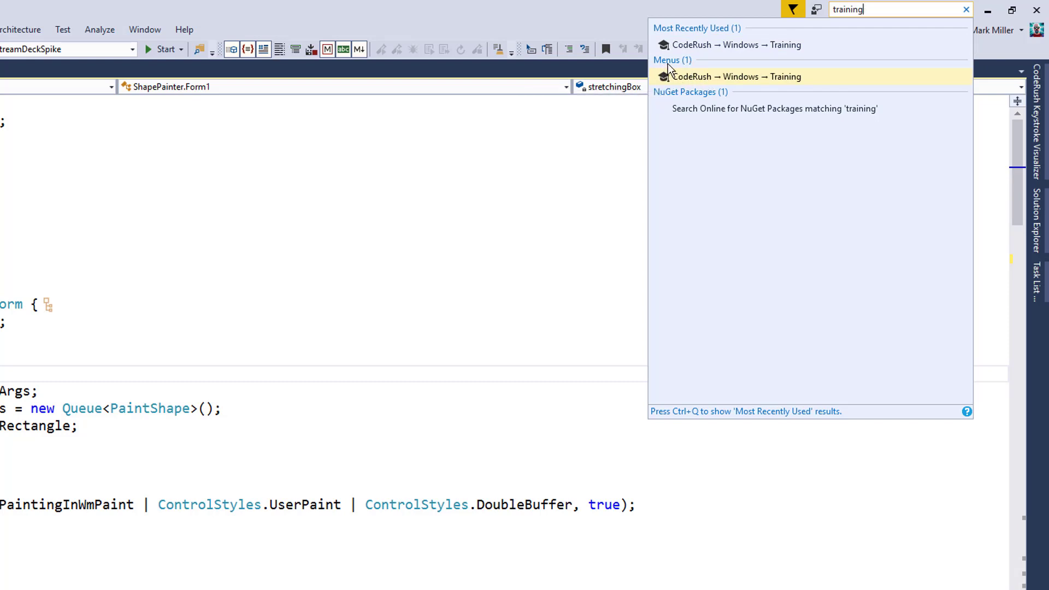
pyautogui.moveTo(680, 80)
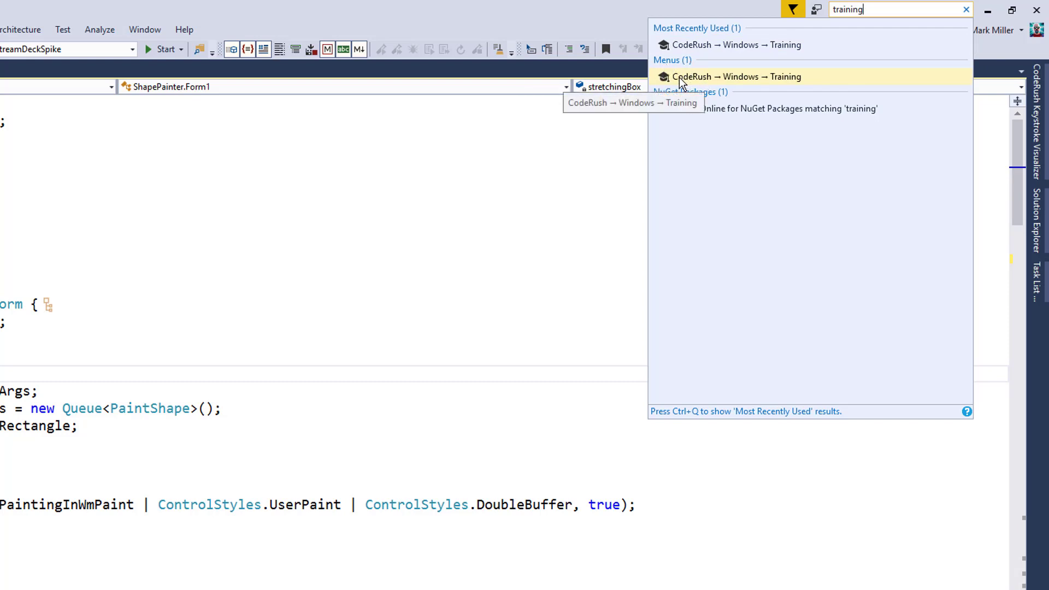
pyautogui.moveTo(789, 86)
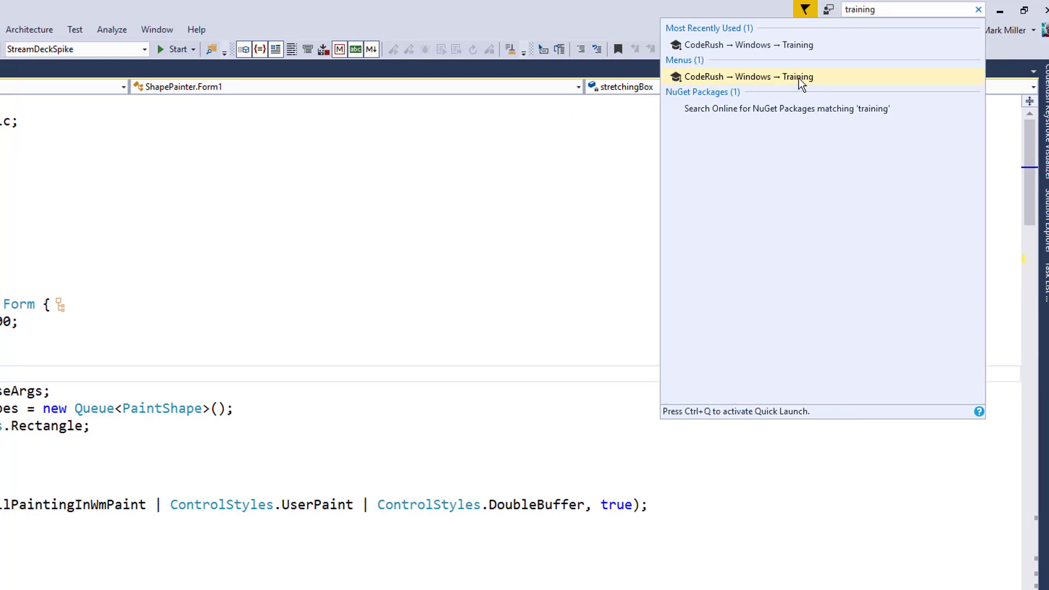
# Open the CodeRush > Windows > Training tool window over Form1.cs
pyautogui.click(747, 76)
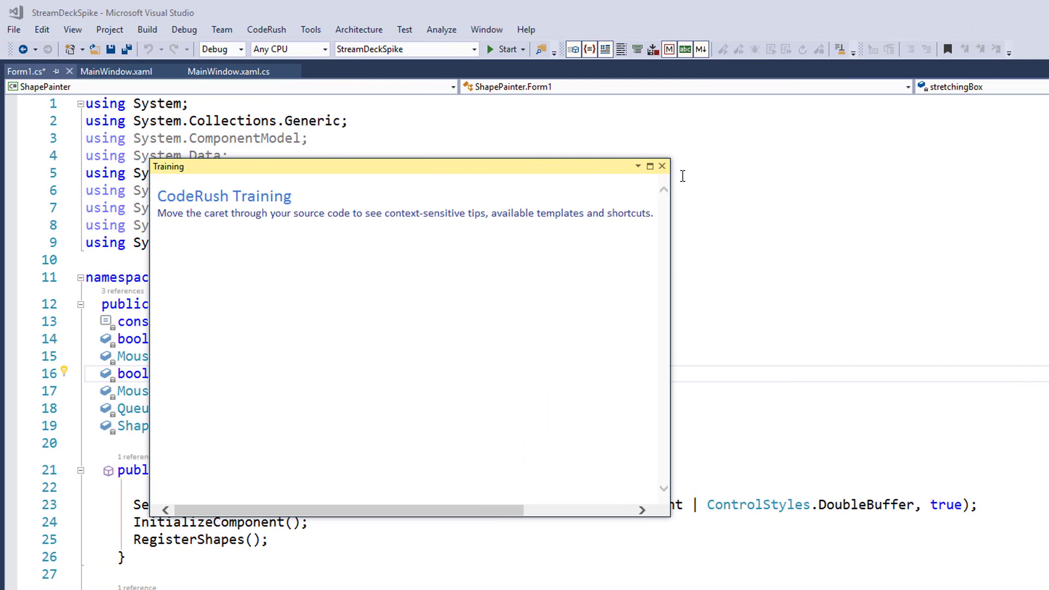
pyautogui.click(266, 29)
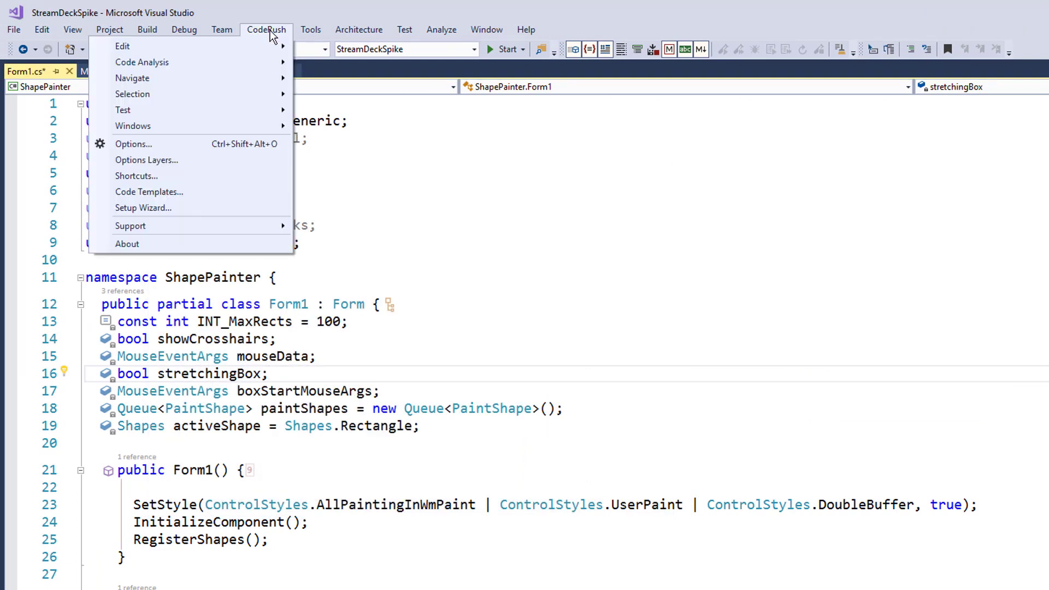
pyautogui.moveTo(132, 126)
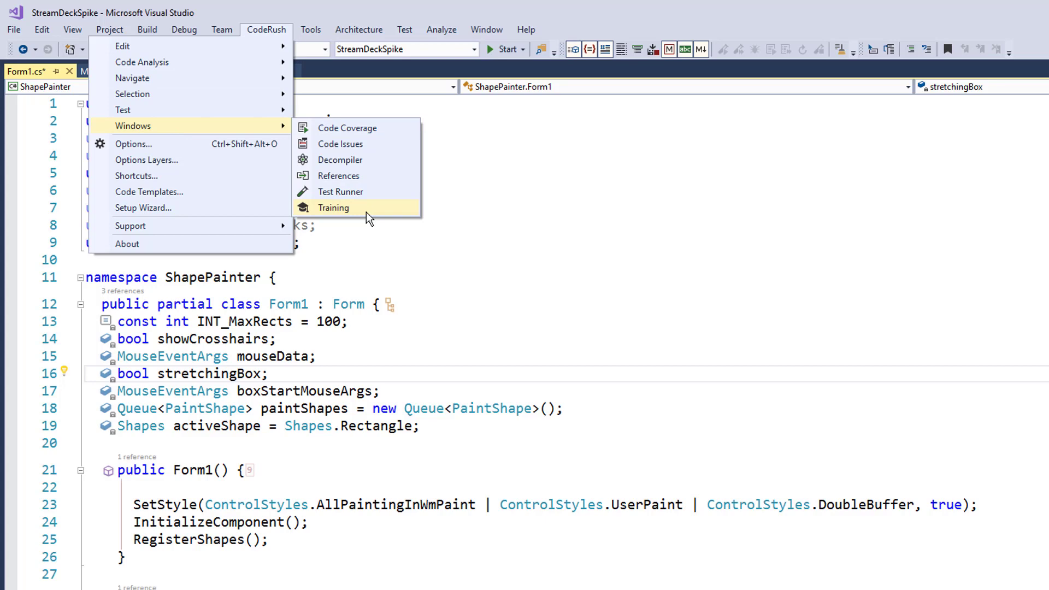
pyautogui.click(333, 207)
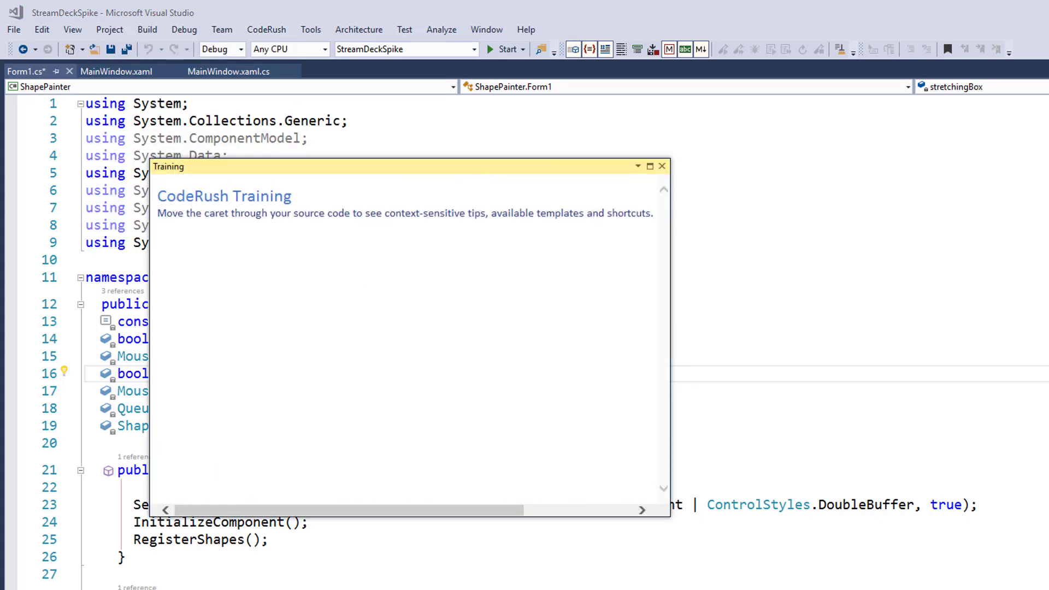
pyautogui.moveTo(422, 215)
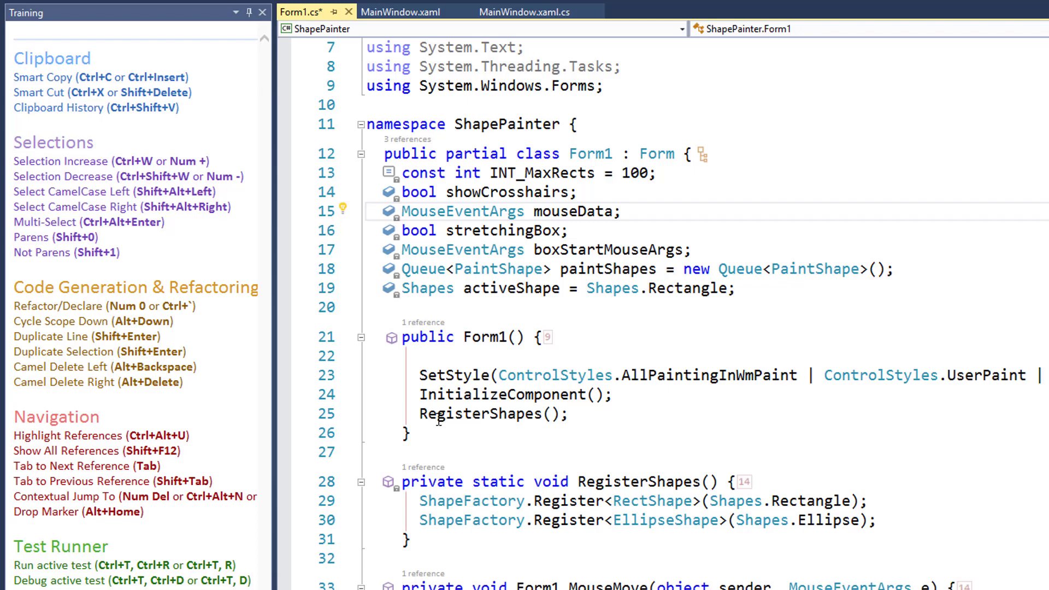
pyautogui.moveTo(274, 382)
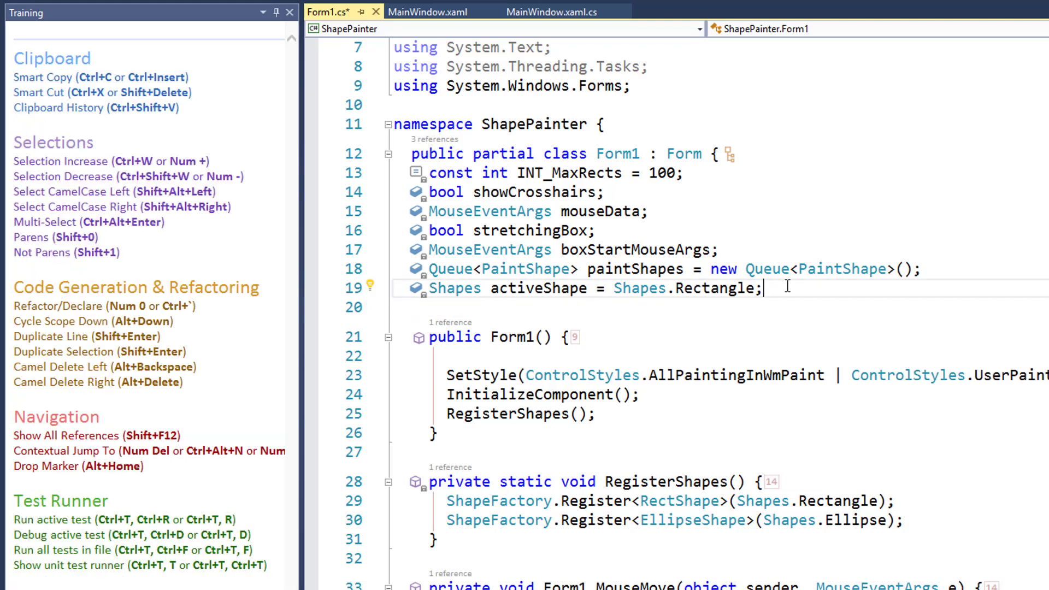
# Select 'Rectangle' on line 19 so the docked Training window shows contextual tips
pyautogui.doubleClick(709, 288)
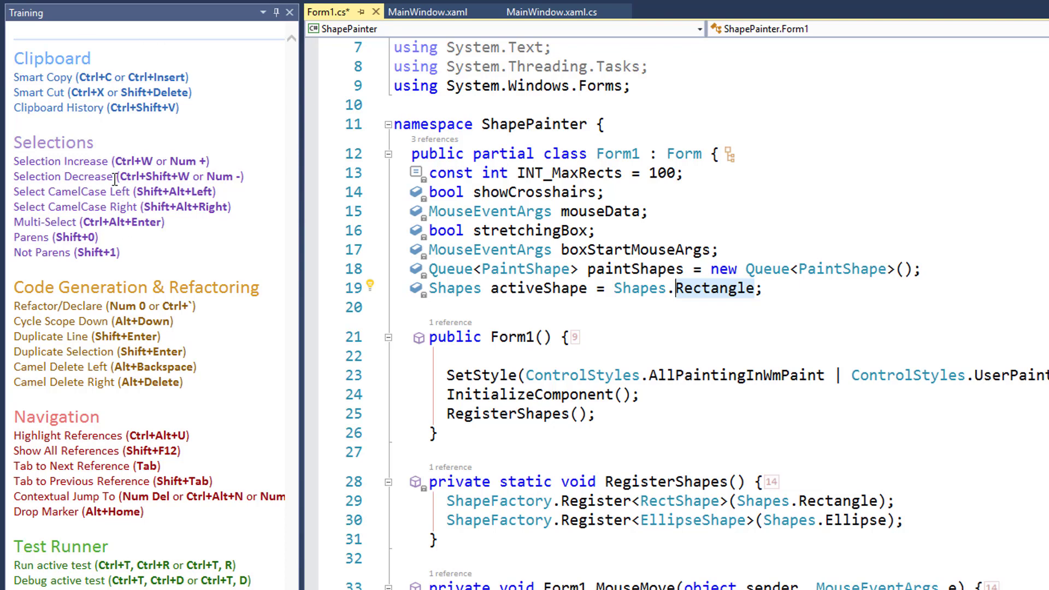
pyautogui.moveTo(253, 200)
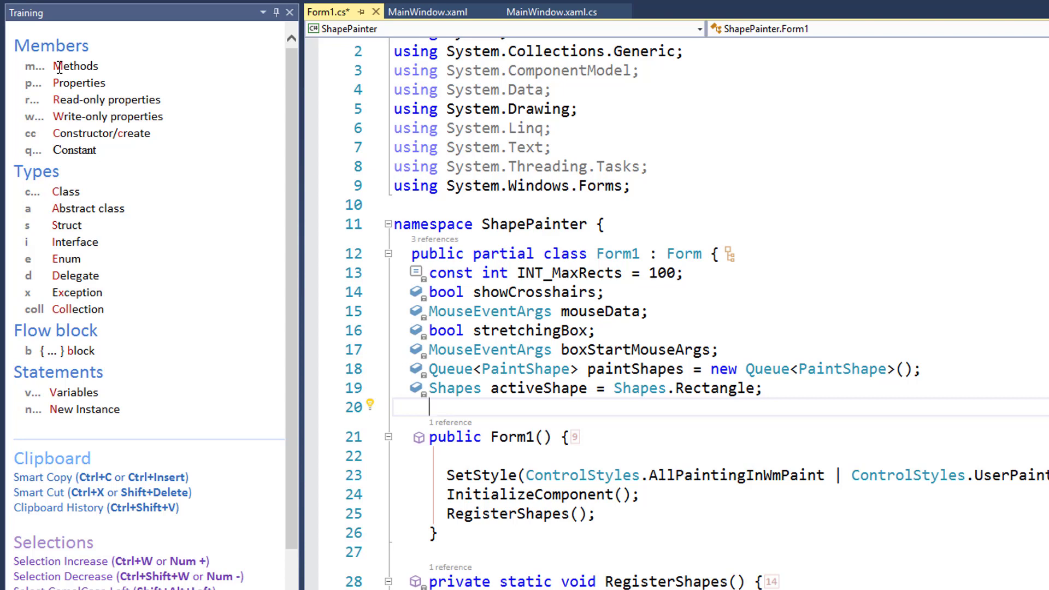
# Start an 'm' template on a new line after activeShape and browse the listed method templates
pyautogui.write('m')
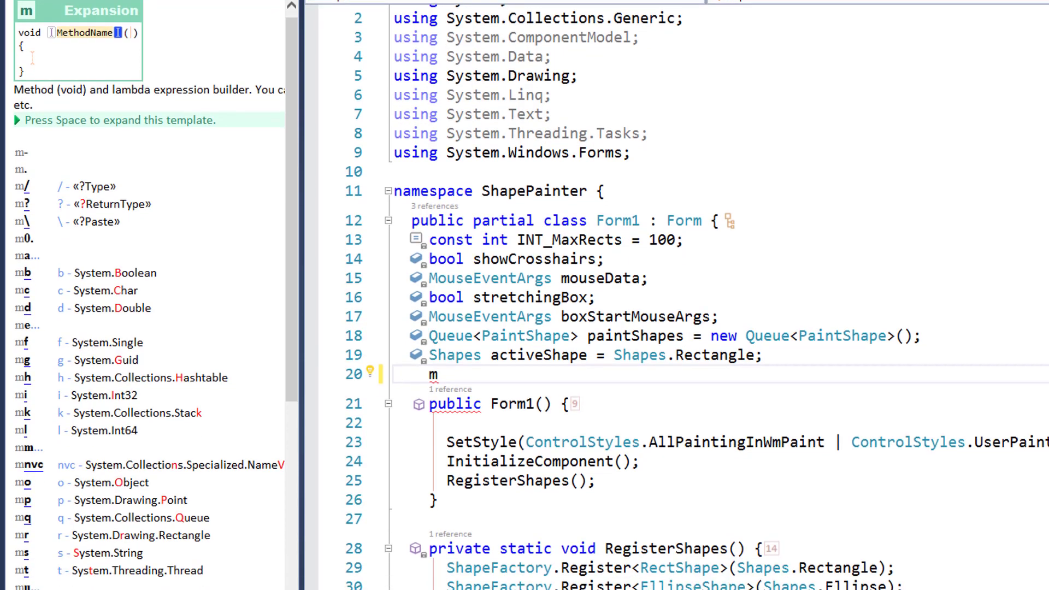
pyautogui.scroll(-3)
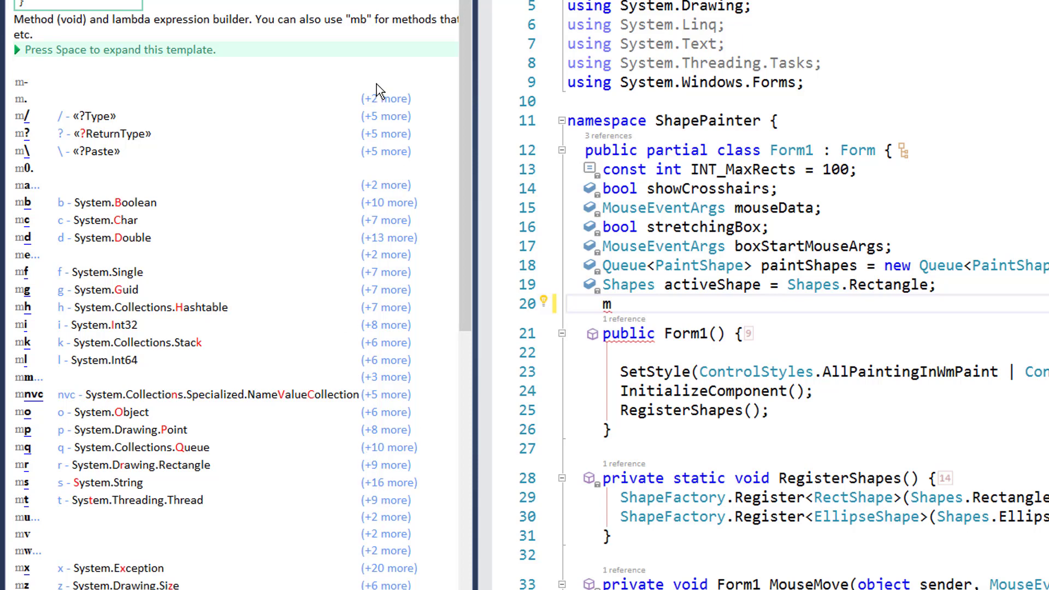
pyautogui.moveTo(284, 100)
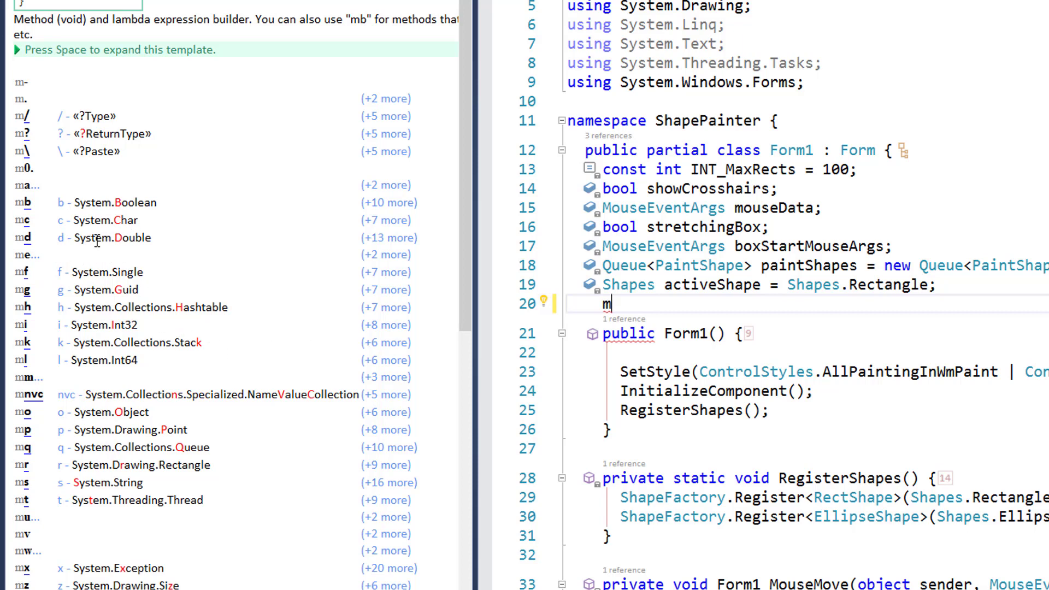
pyautogui.moveTo(408, 257)
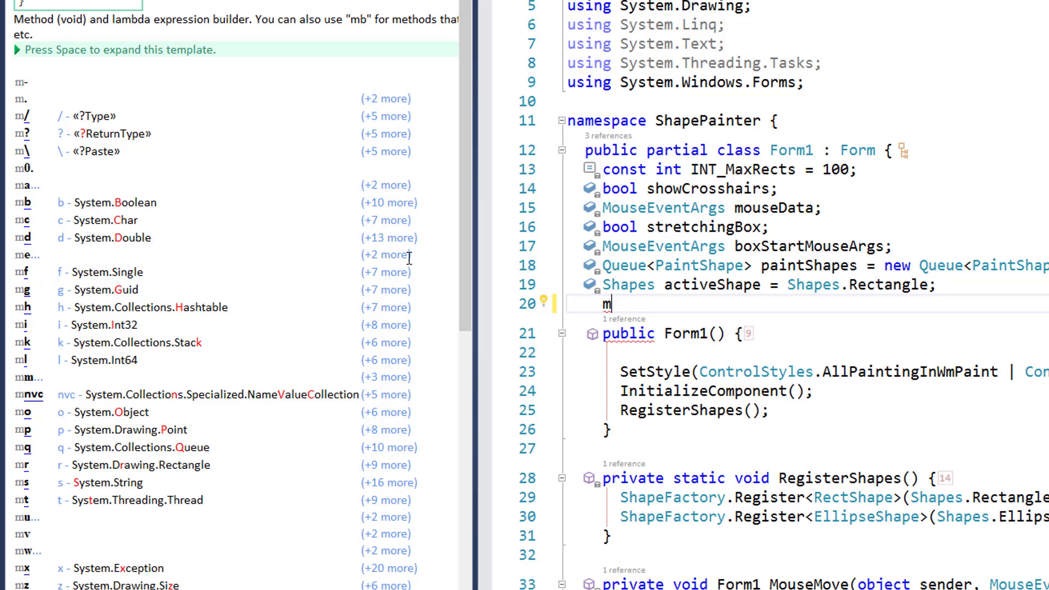
# Extend the template to md8 so Training previews a DateTime method expansion
pyautogui.write('d')
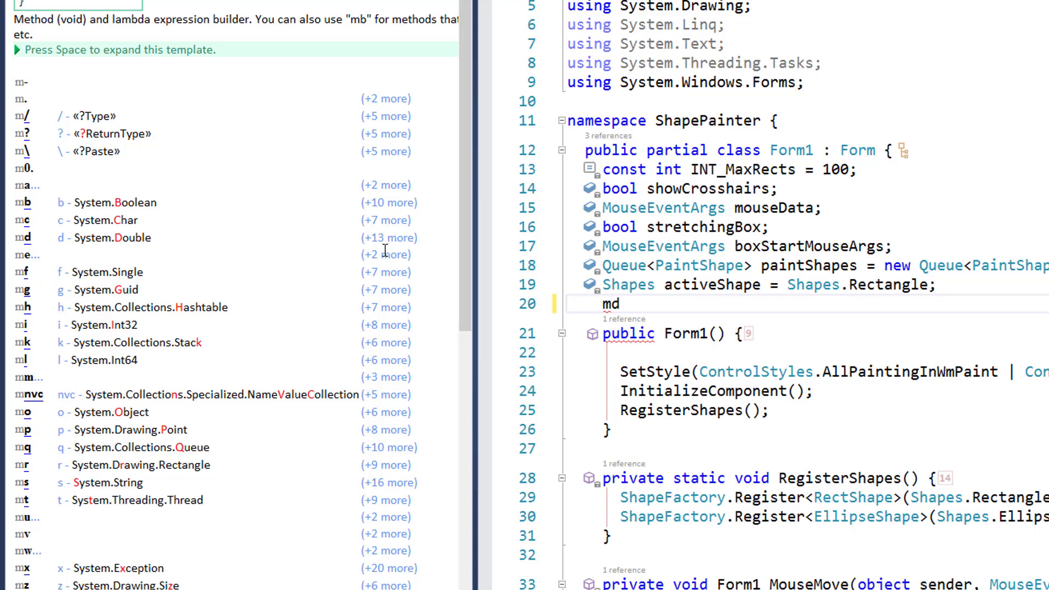
pyautogui.write('d')
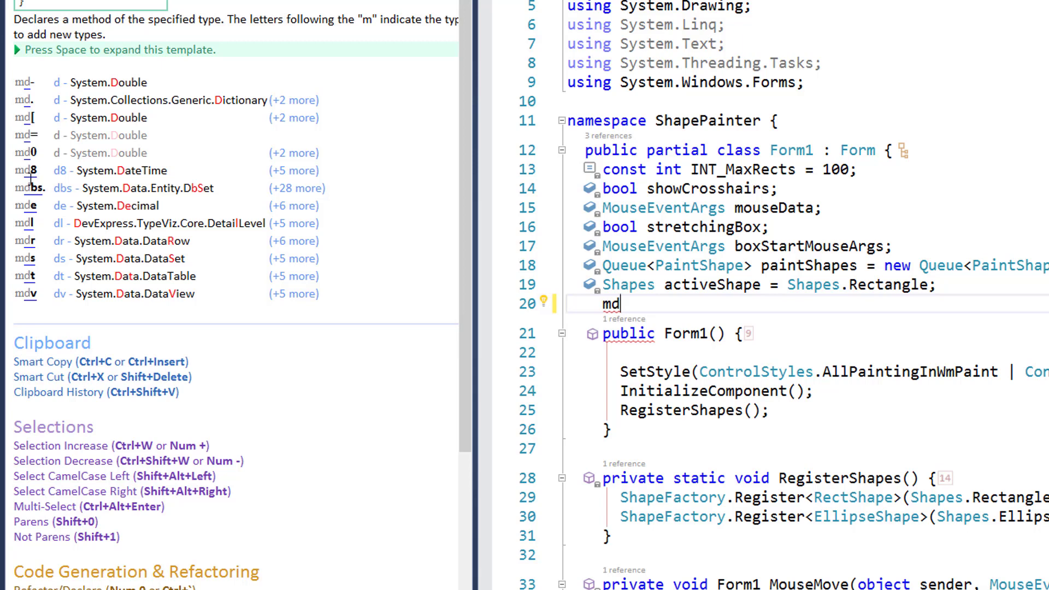
pyautogui.moveTo(26, 177)
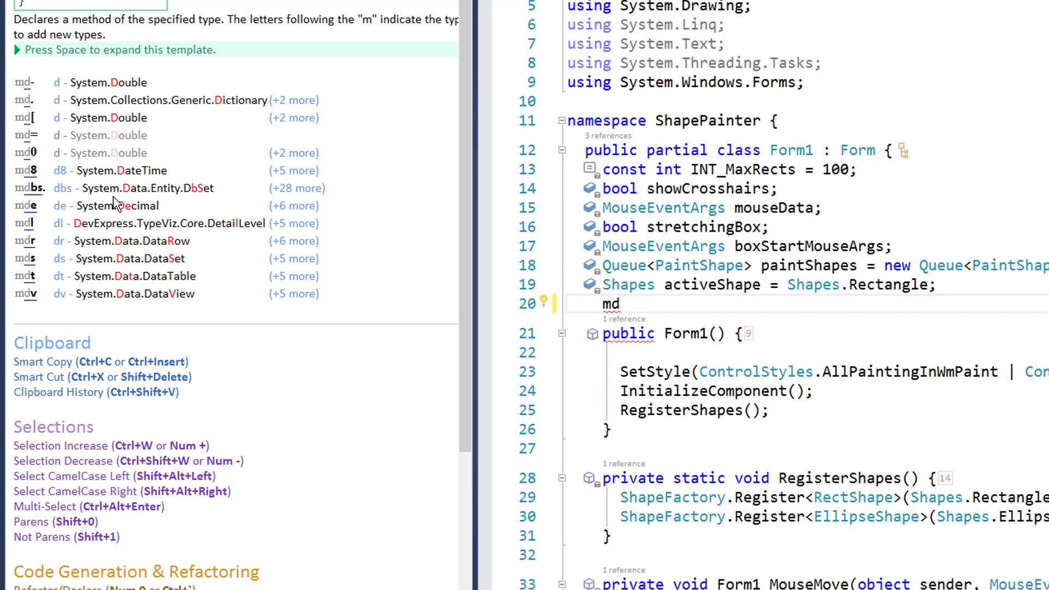
pyautogui.moveTo(271, 202)
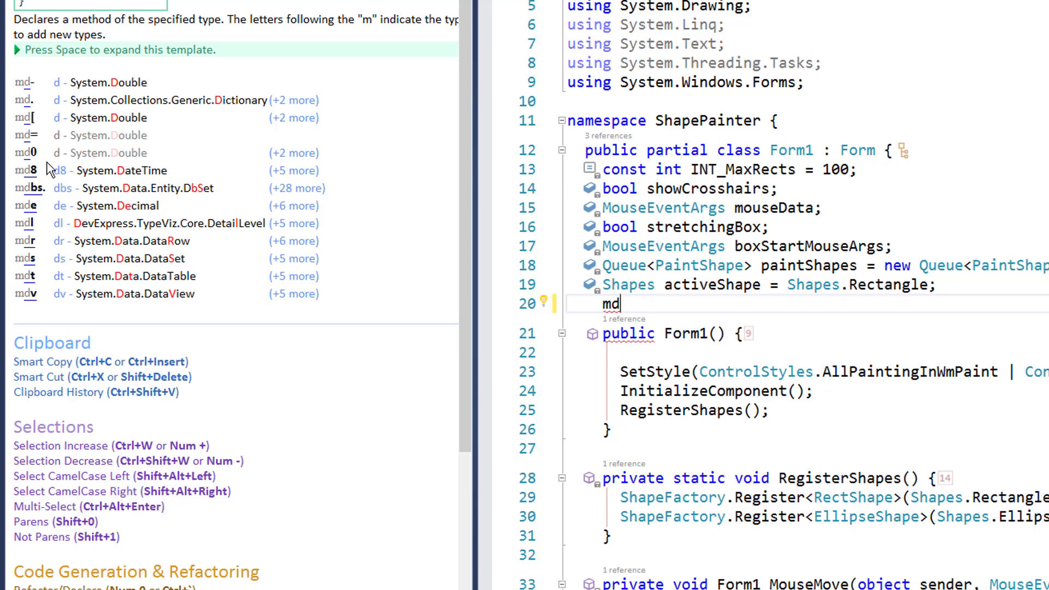
pyautogui.moveTo(253, 222)
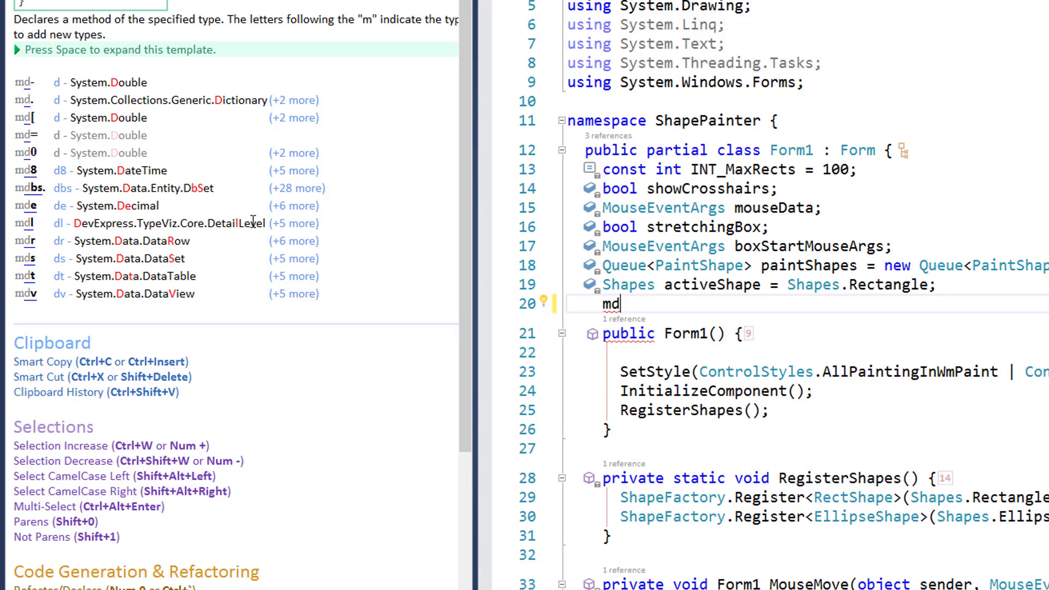
pyautogui.write('8')
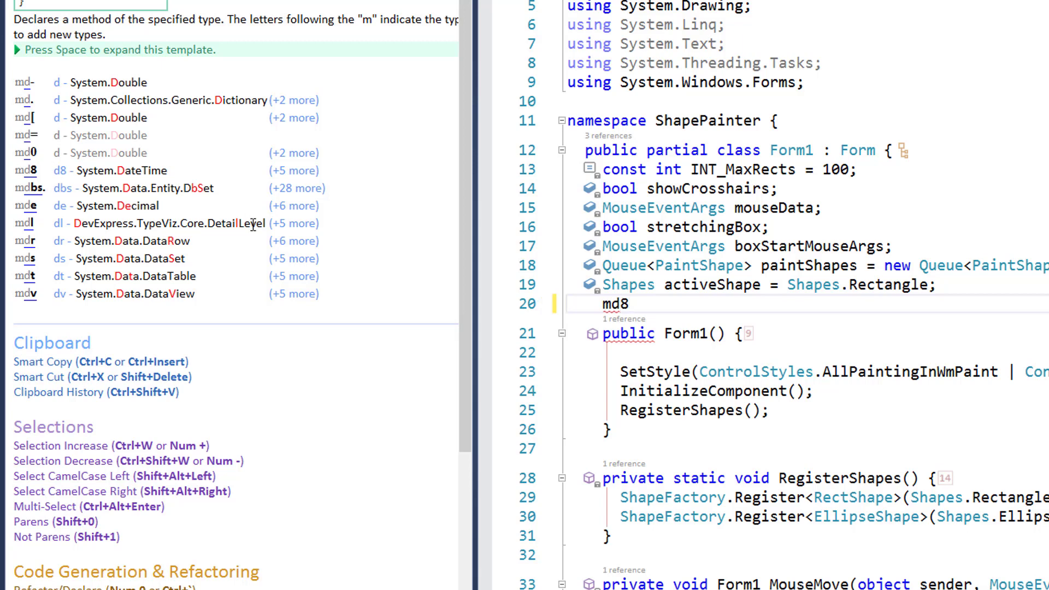
pyautogui.write('8')
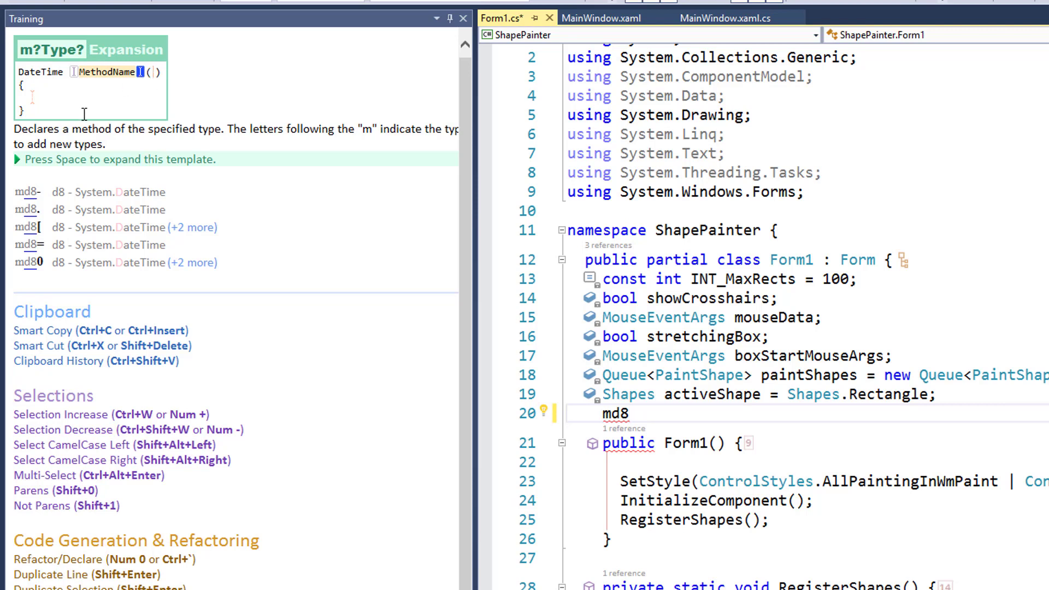
pyautogui.moveTo(352, 255)
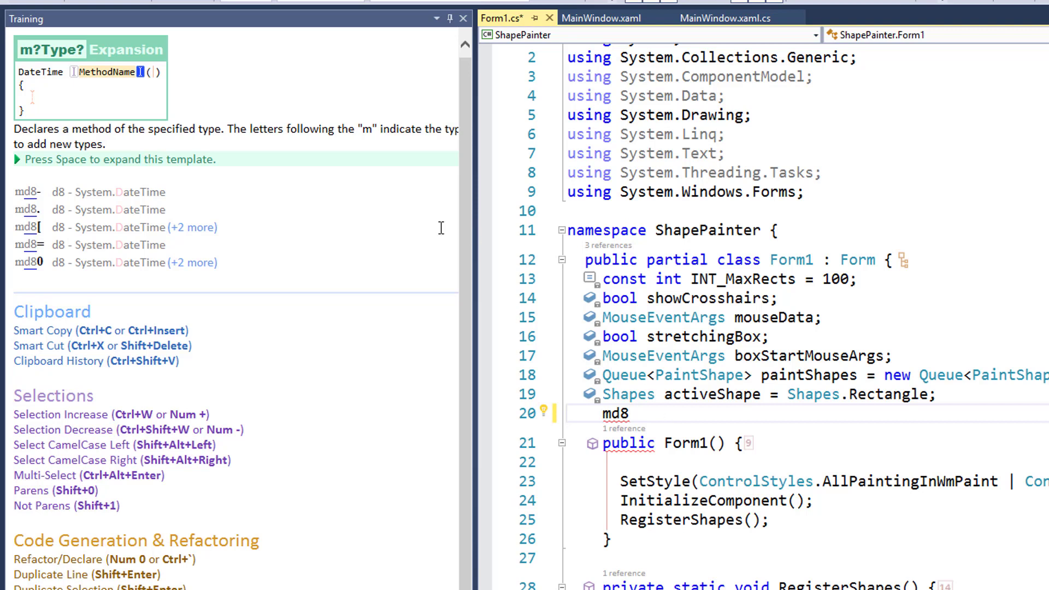
pyautogui.moveTo(696, 419)
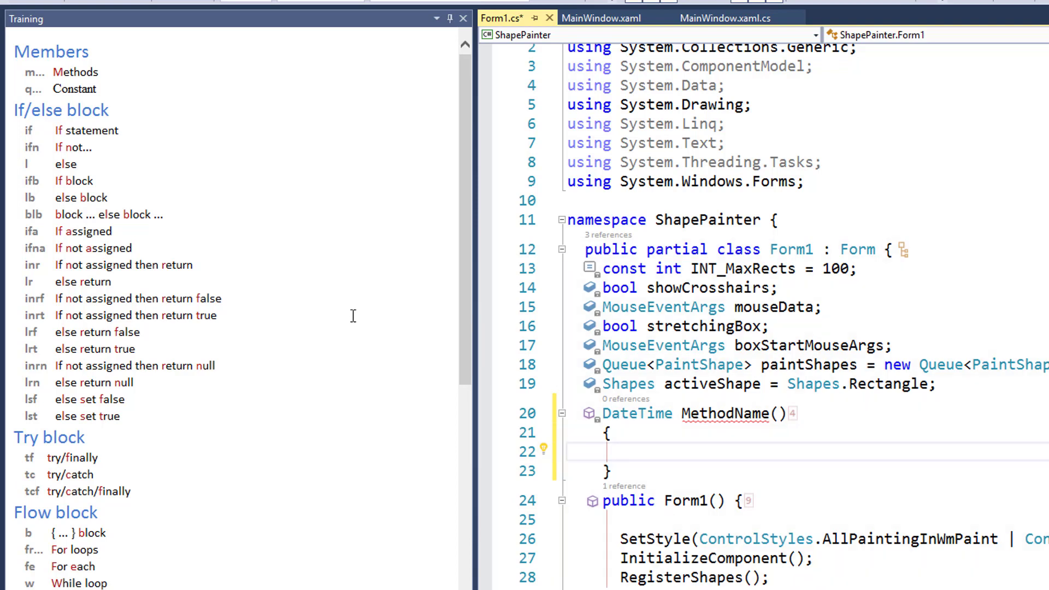
pyautogui.moveTo(704, 461)
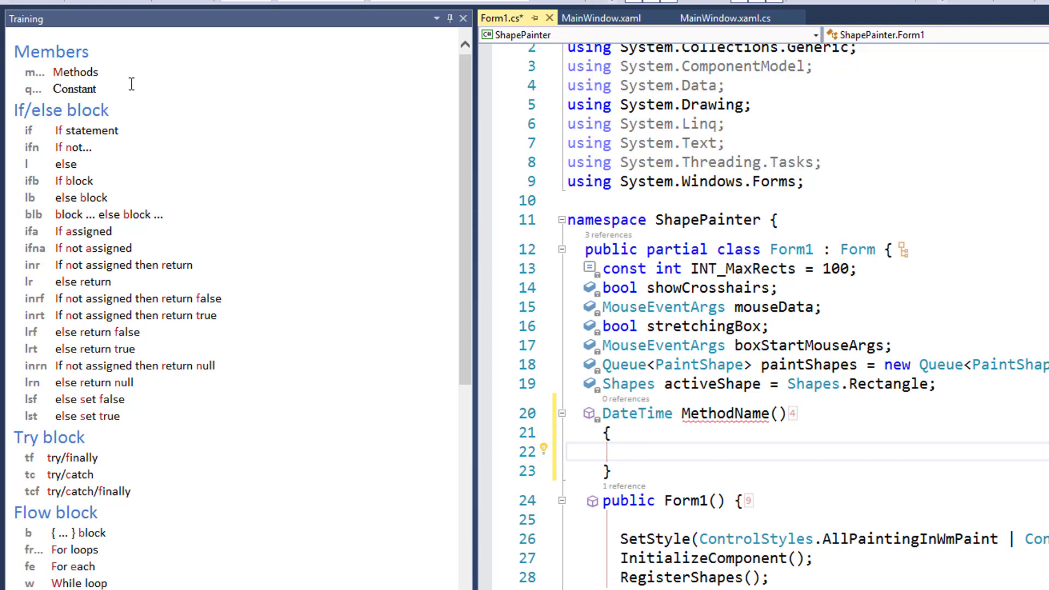
# Place the cursor inside the parentheses of the expanded DateTime MethodName() stub
pyautogui.click(619, 452)
pyautogui.write('m')
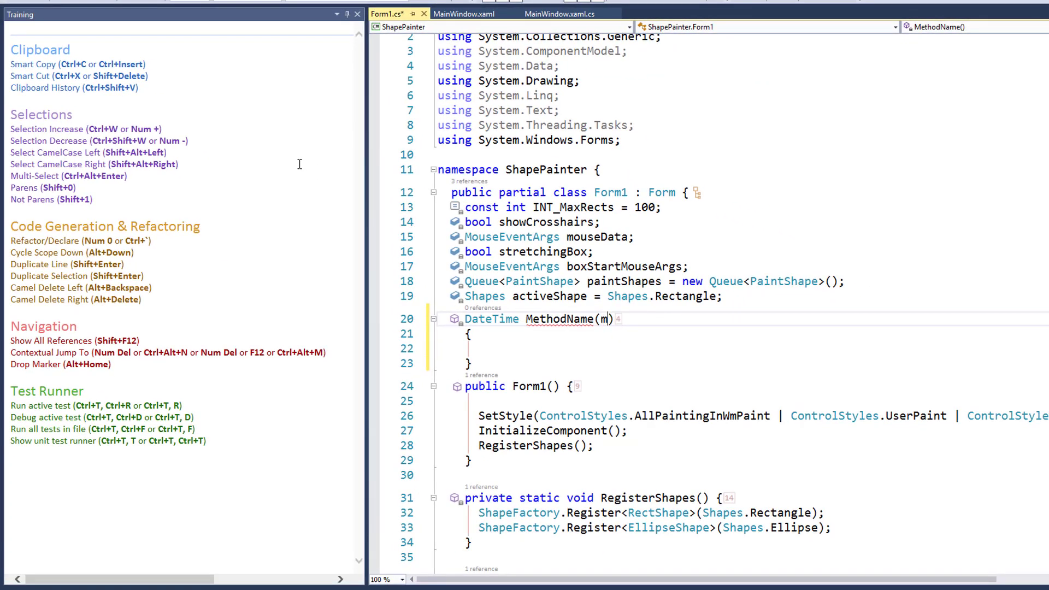
# Add parameter object myInstance and an inr null check returning DateTime.MinValue
pyautogui.write('yInstance')
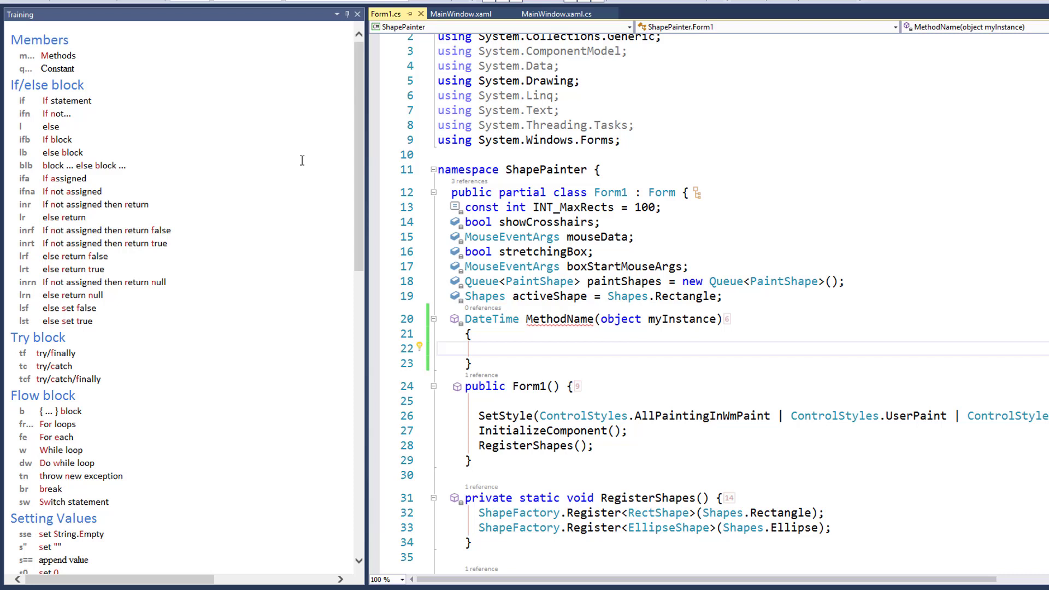
pyautogui.write('myInstance')
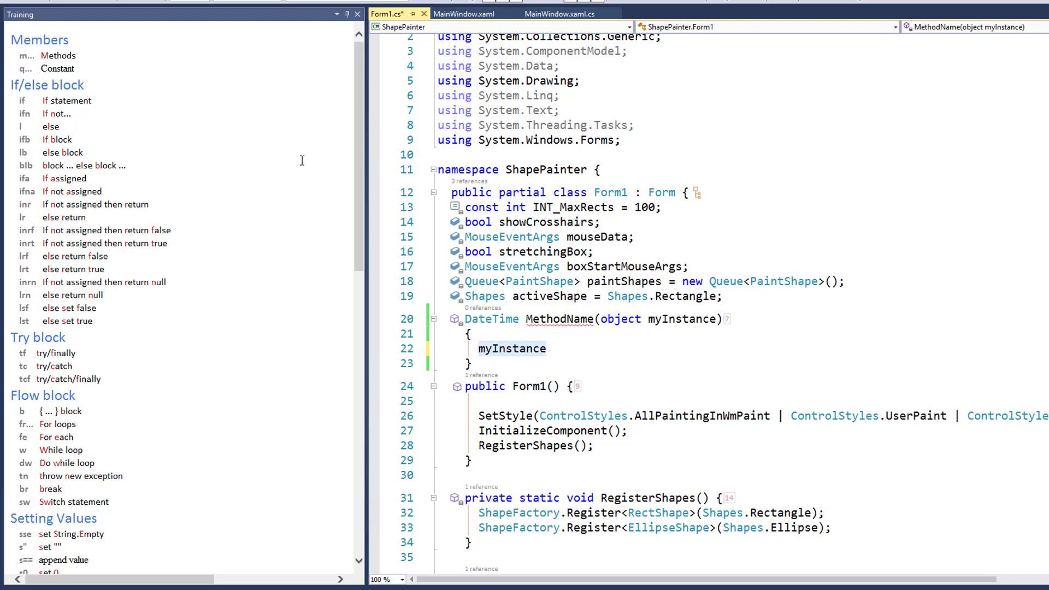
pyautogui.press('Delete')
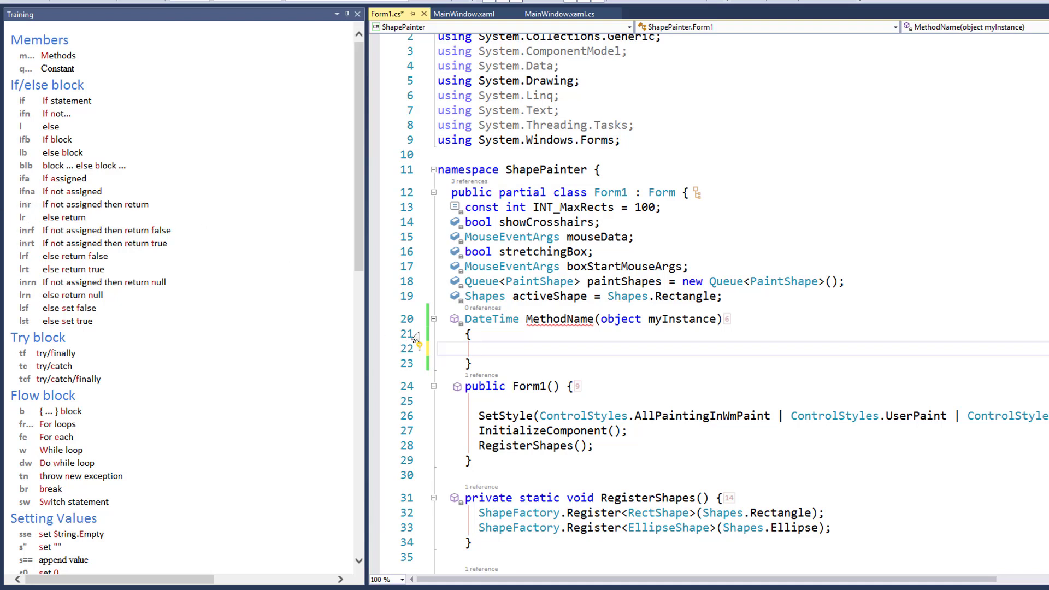
pyautogui.write('inr')
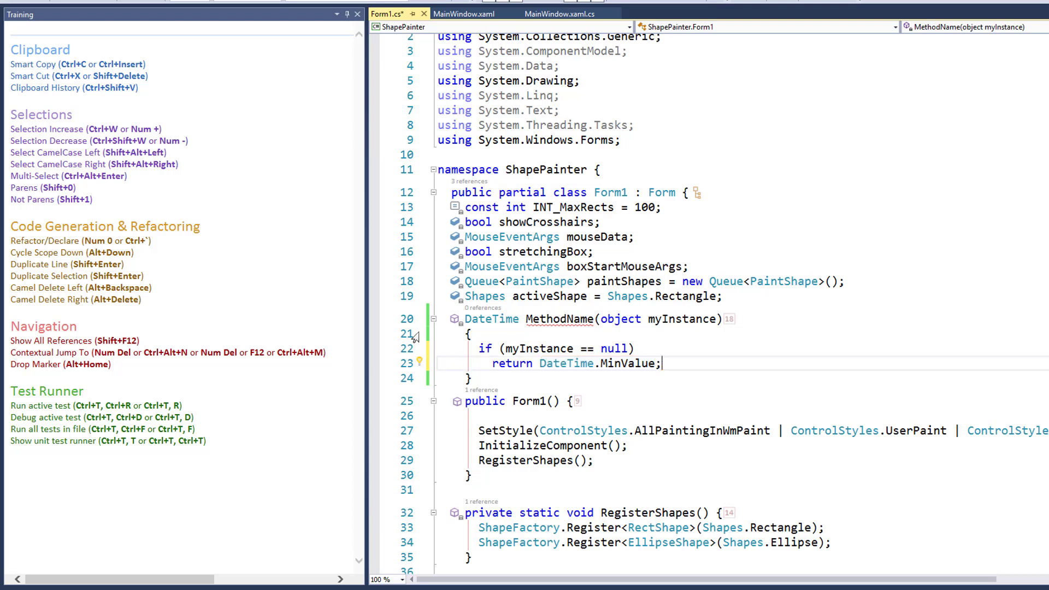
# Add a second parameter DateTime myNewParam after myInstance using the d8 template
pyautogui.press('enter')
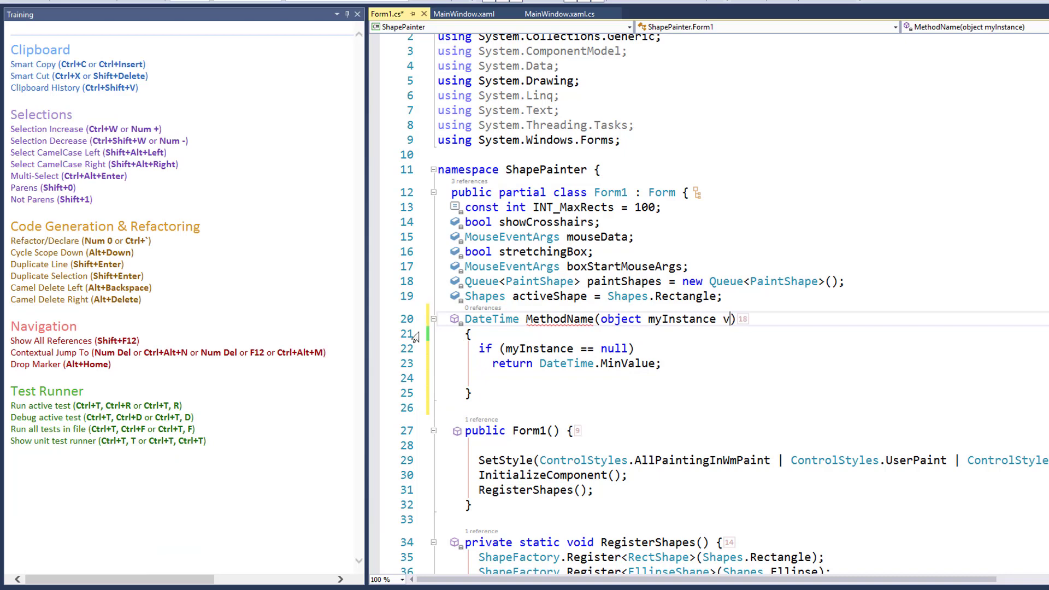
pyautogui.write('d89')
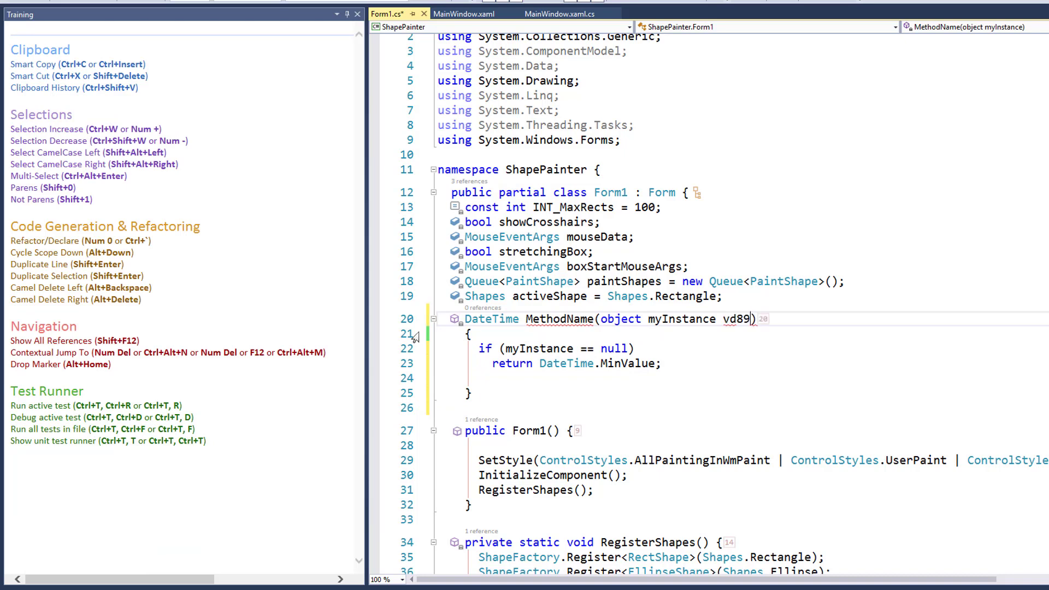
pyautogui.write(', DateTime myNewParam')
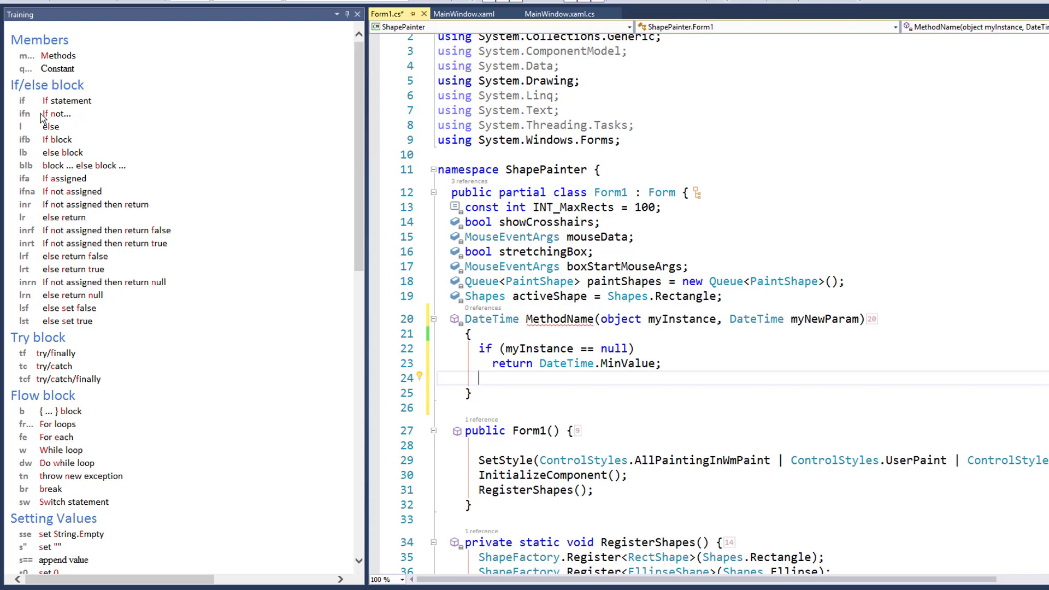
pyautogui.moveTo(10, 93)
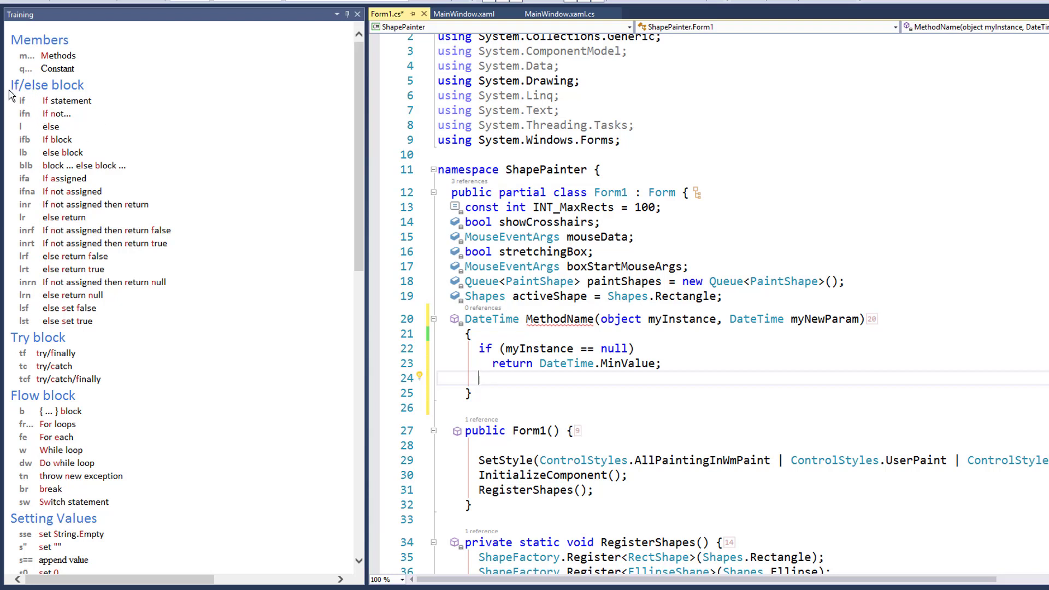
pyautogui.moveTo(37, 364)
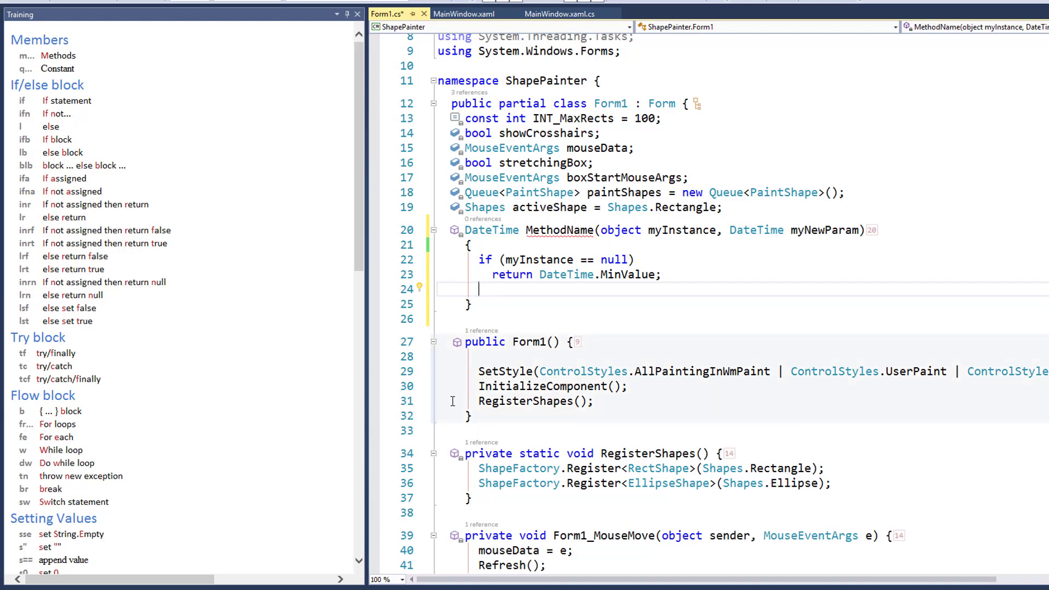
# Insert nested fr-template for loops over x and y, each bounded by 10
pyautogui.write('fr')
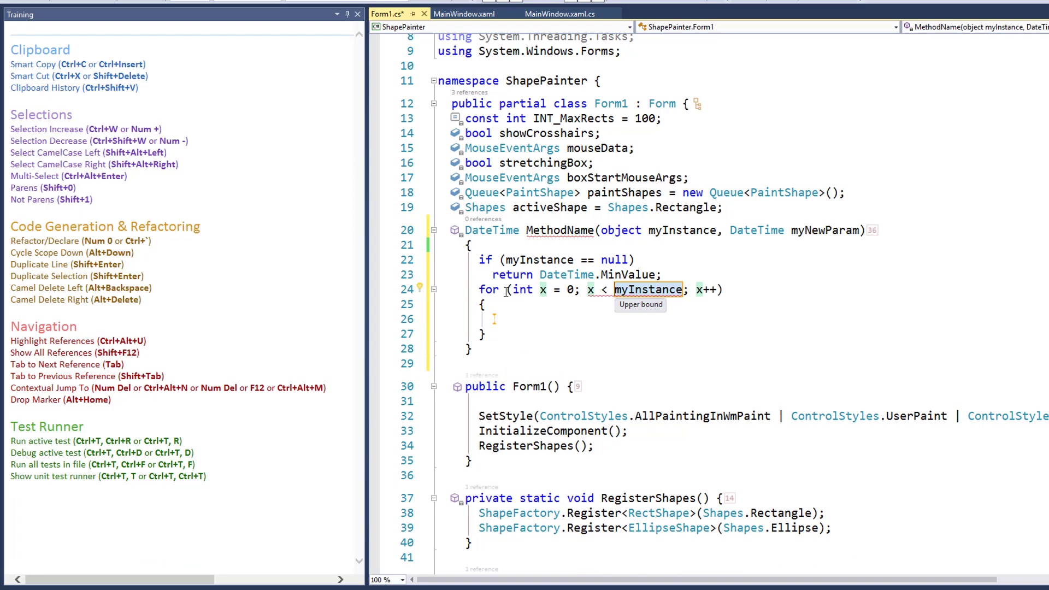
pyautogui.write('10')
pyautogui.click(762, 318)
pyautogui.write('for (int y = 0; y < 10; y++)')
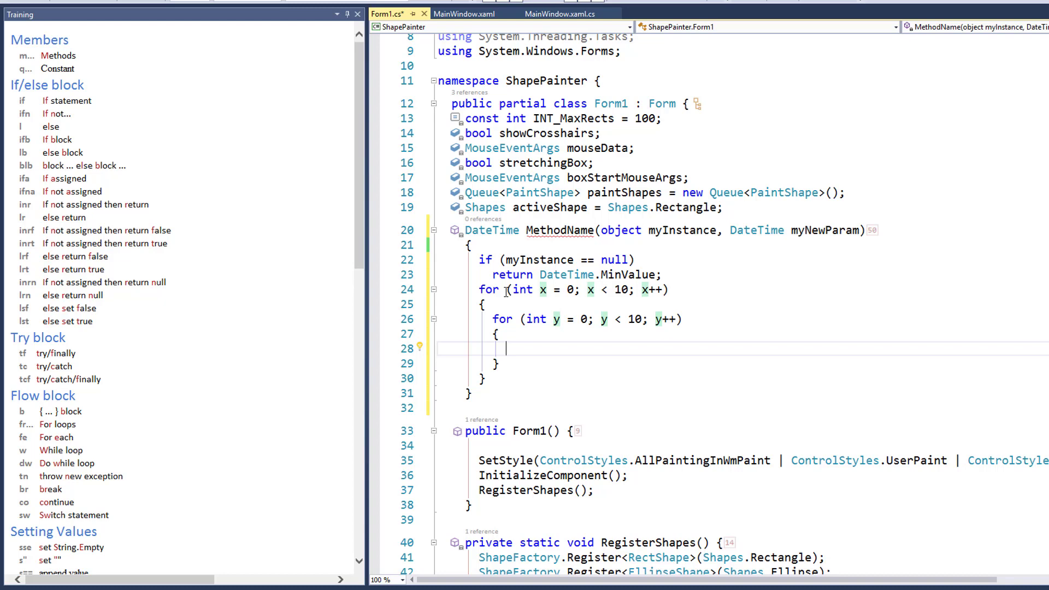
pyautogui.scroll(-3)
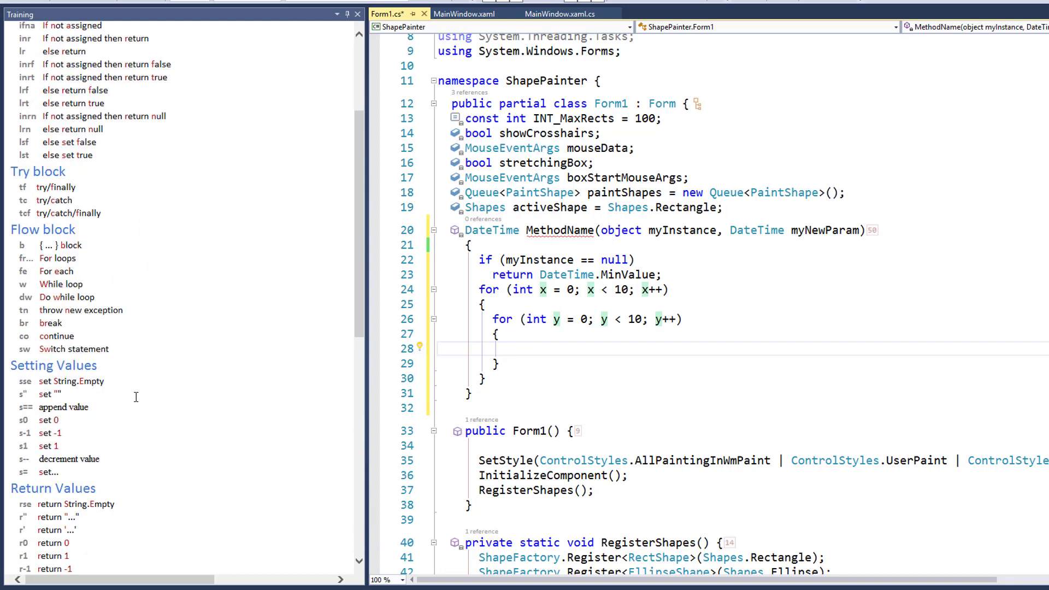
# Declare string message via ns without initializer, then assign string.Empty via sse on the next line
pyautogui.scroll(-3)
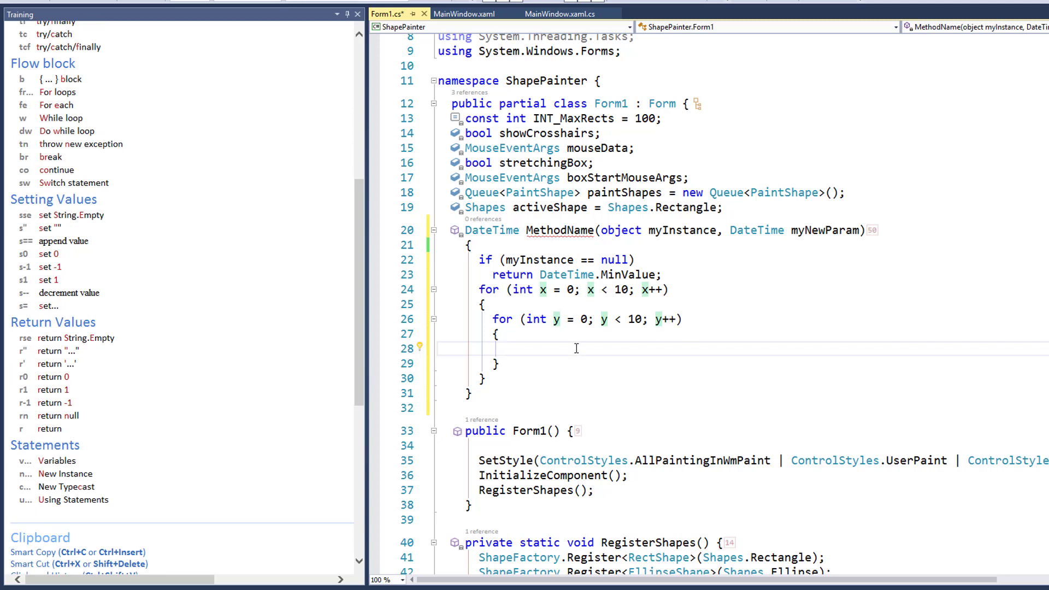
pyautogui.write('ns')
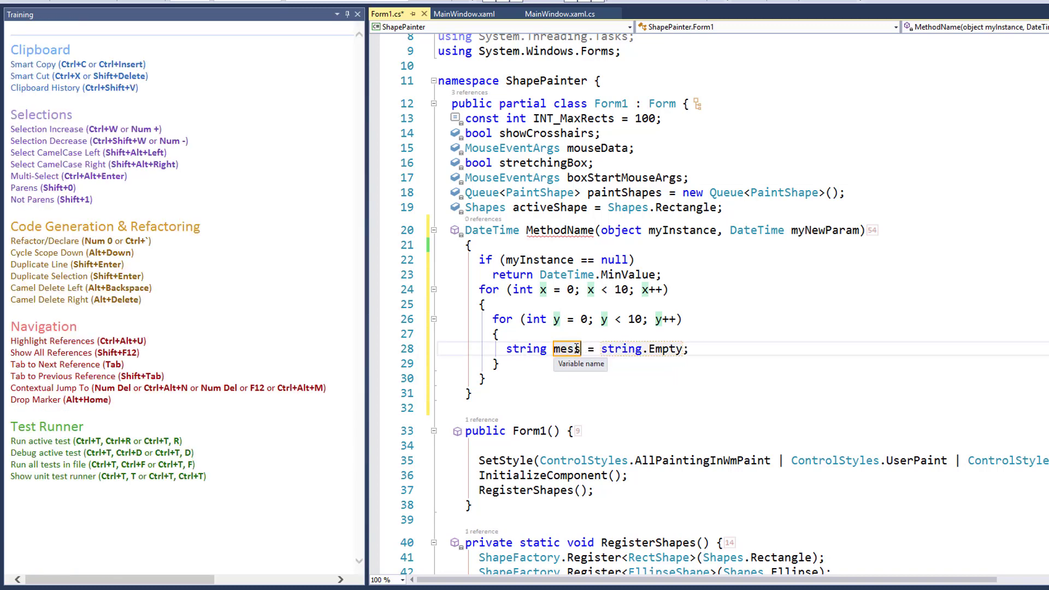
pyautogui.write('age')
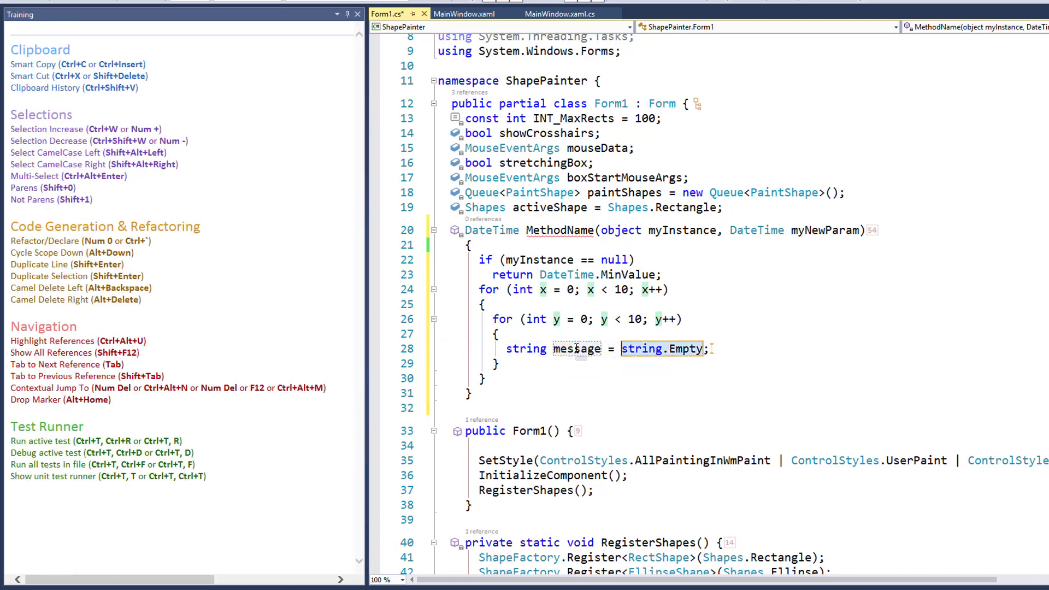
pyautogui.press('Delete')
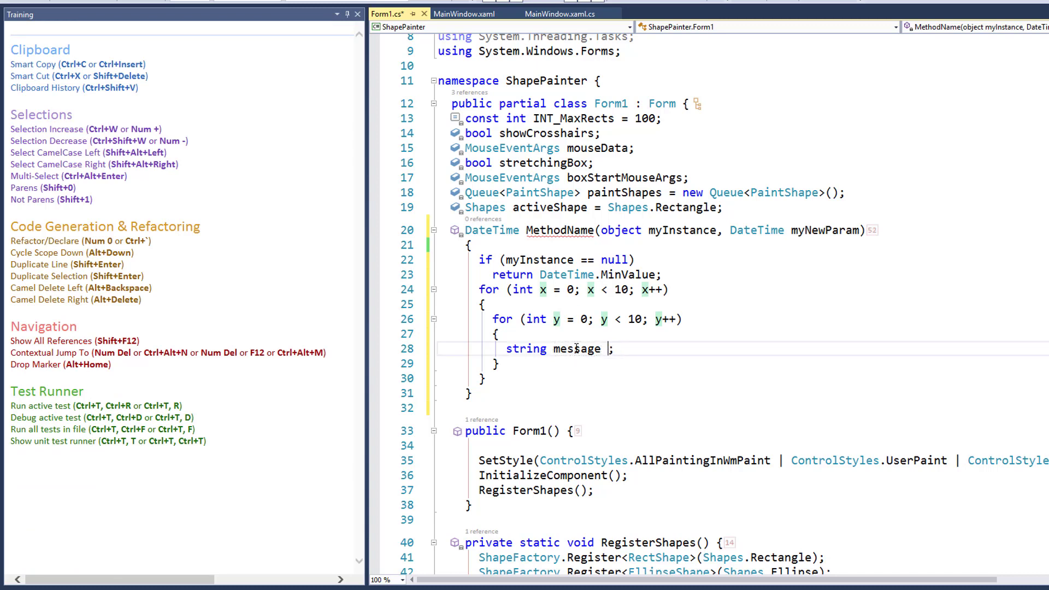
pyautogui.write(';')
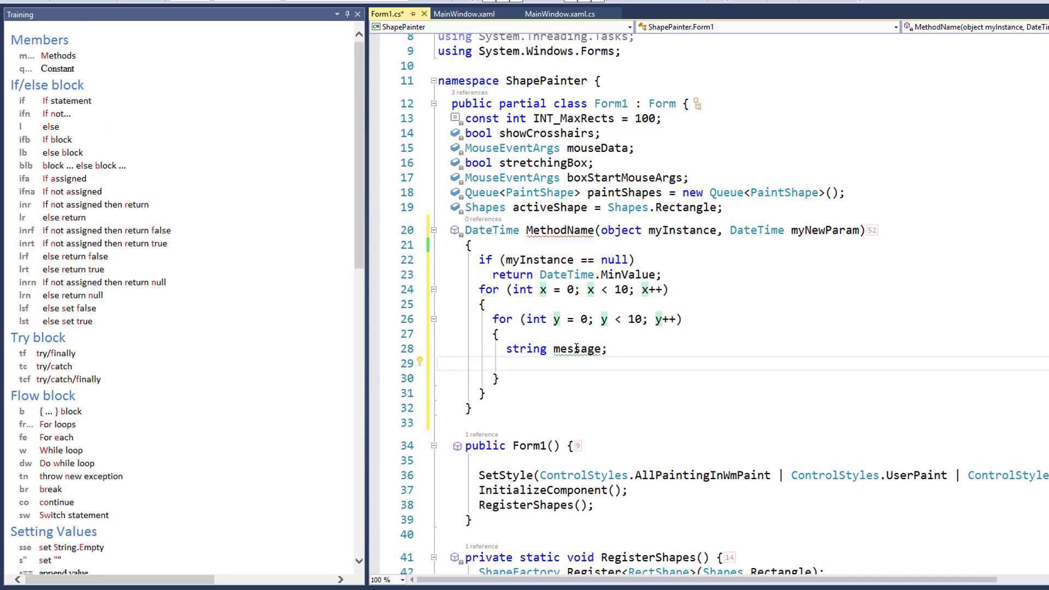
pyautogui.write('sse')
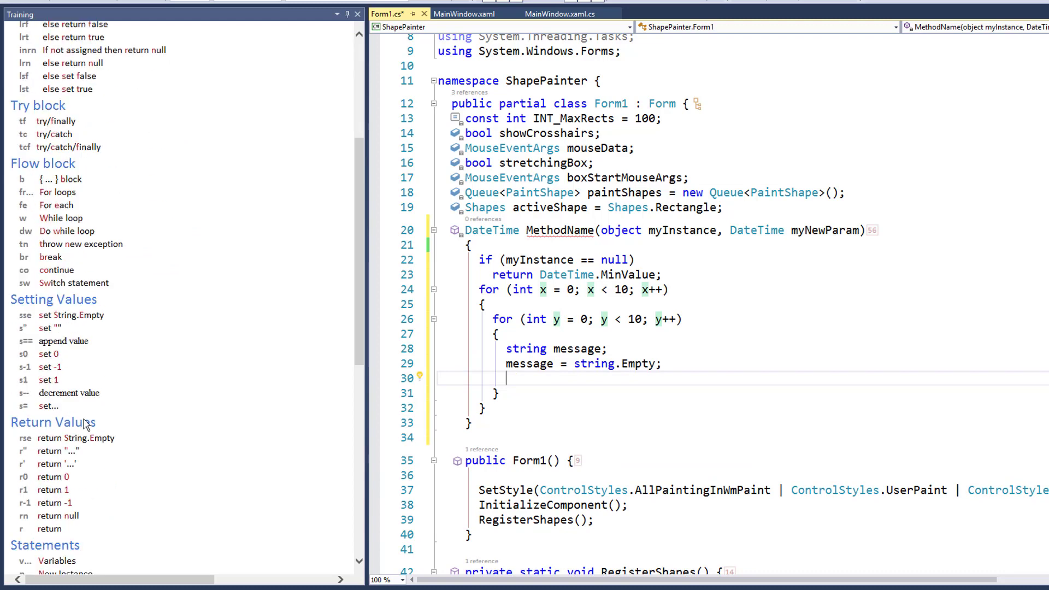
pyautogui.scroll(-3)
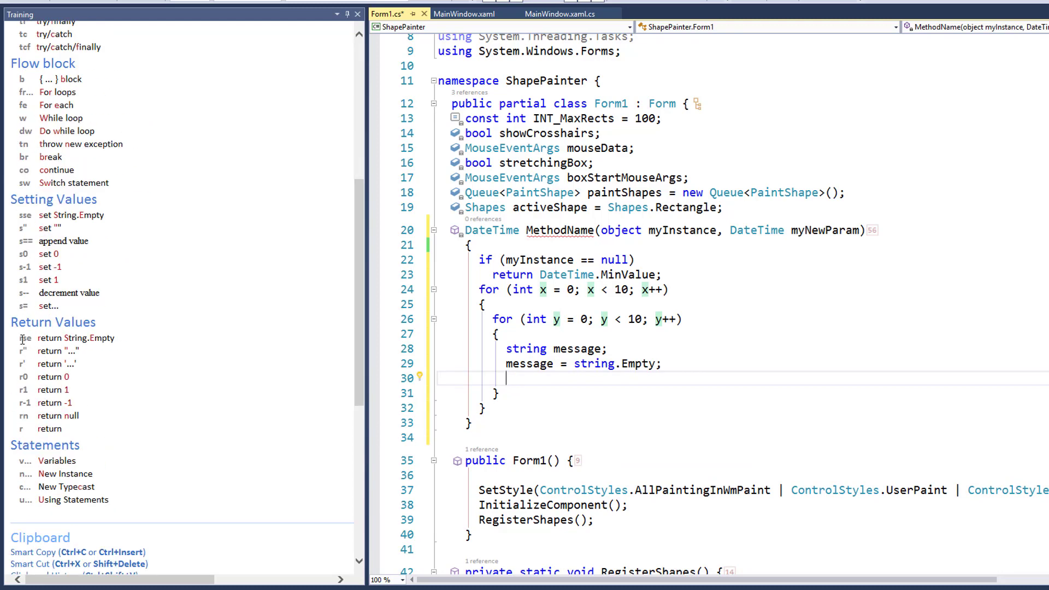
pyautogui.moveTo(504, 363)
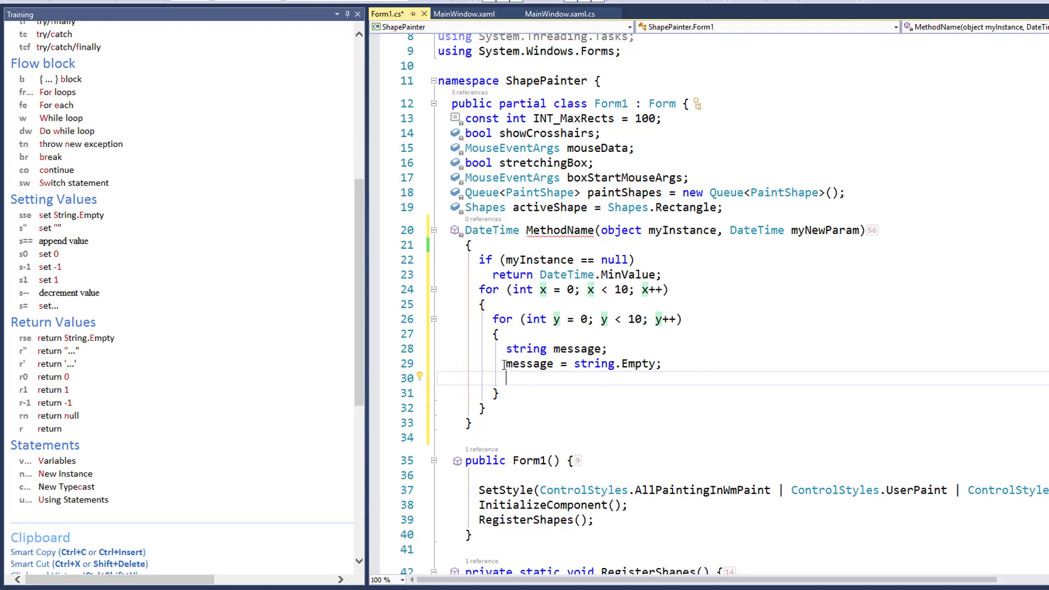
pyautogui.write('return string.Empty;')
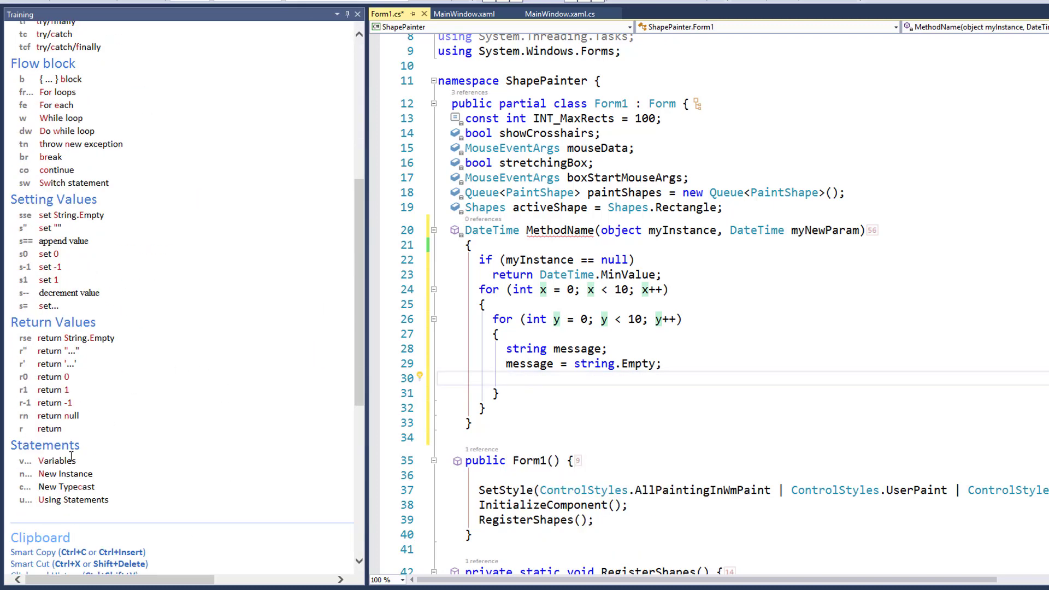
pyautogui.scroll(-3)
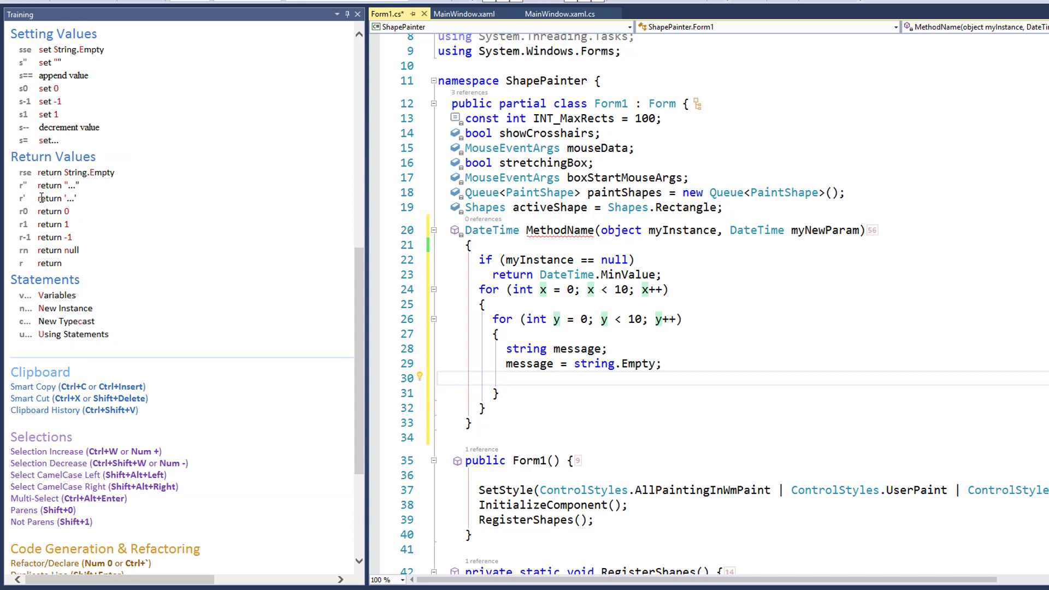
pyautogui.moveTo(47, 211)
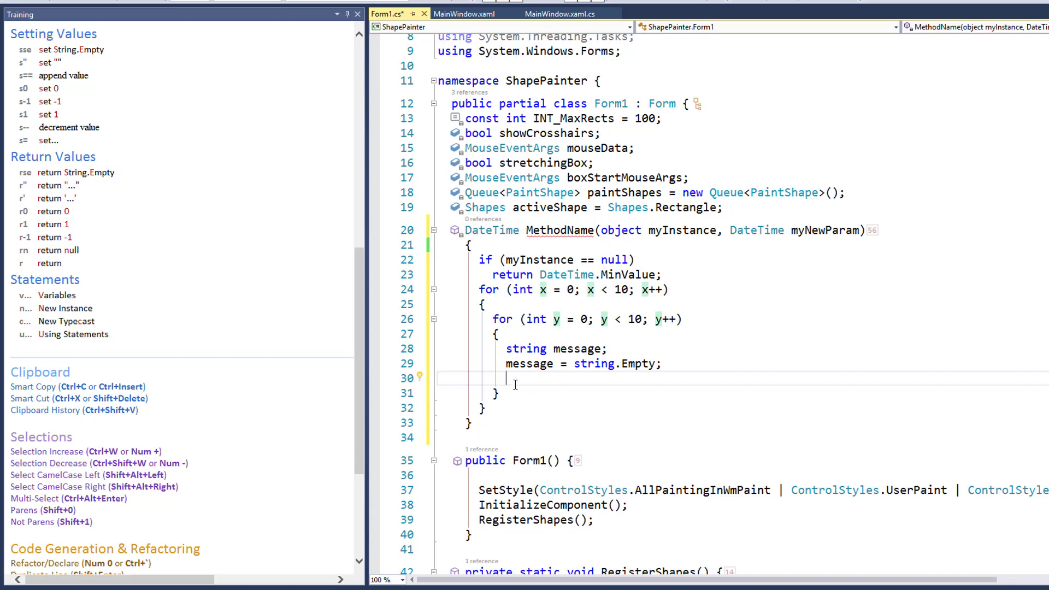
pyautogui.write('return null;')
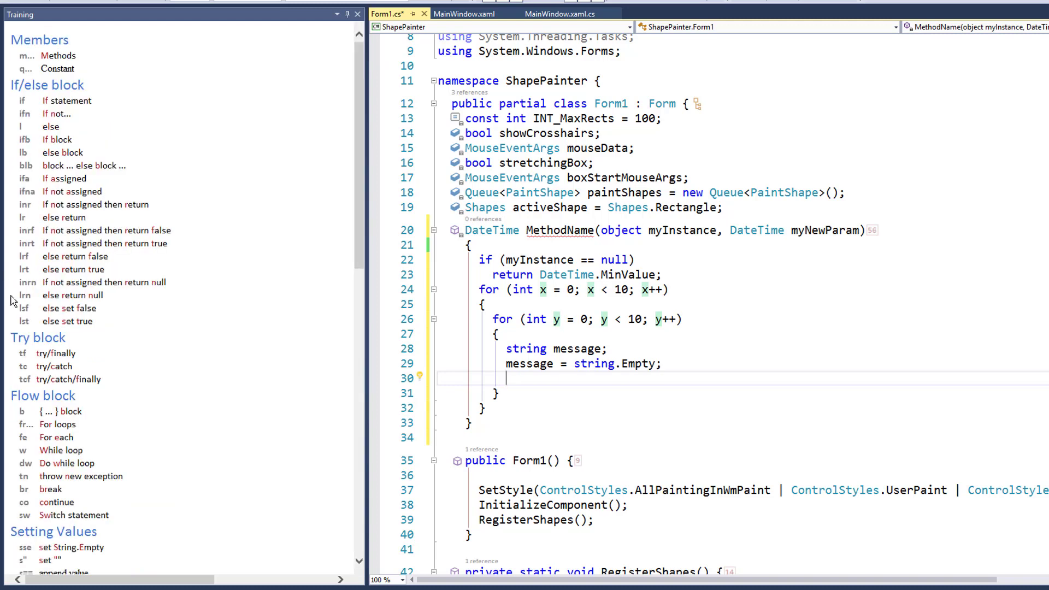
pyautogui.scroll(-3)
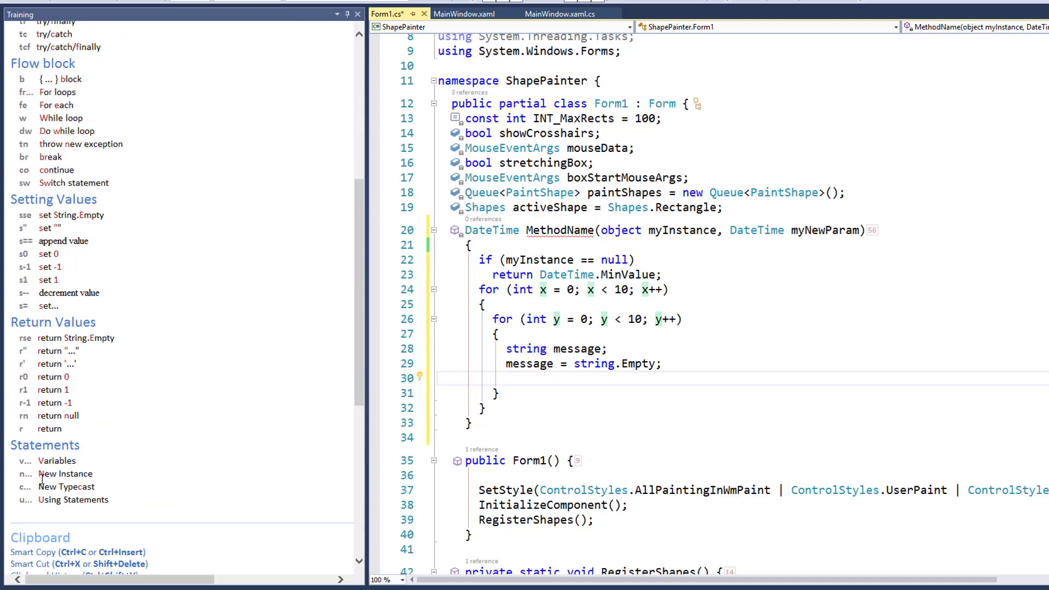
pyautogui.moveTo(34, 486)
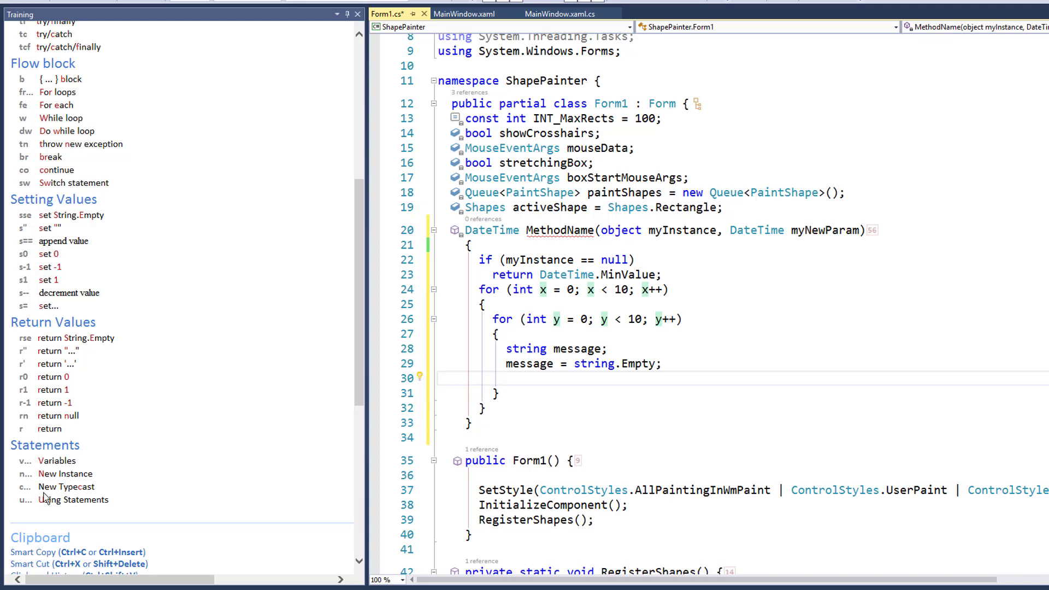
pyautogui.moveTo(86, 504)
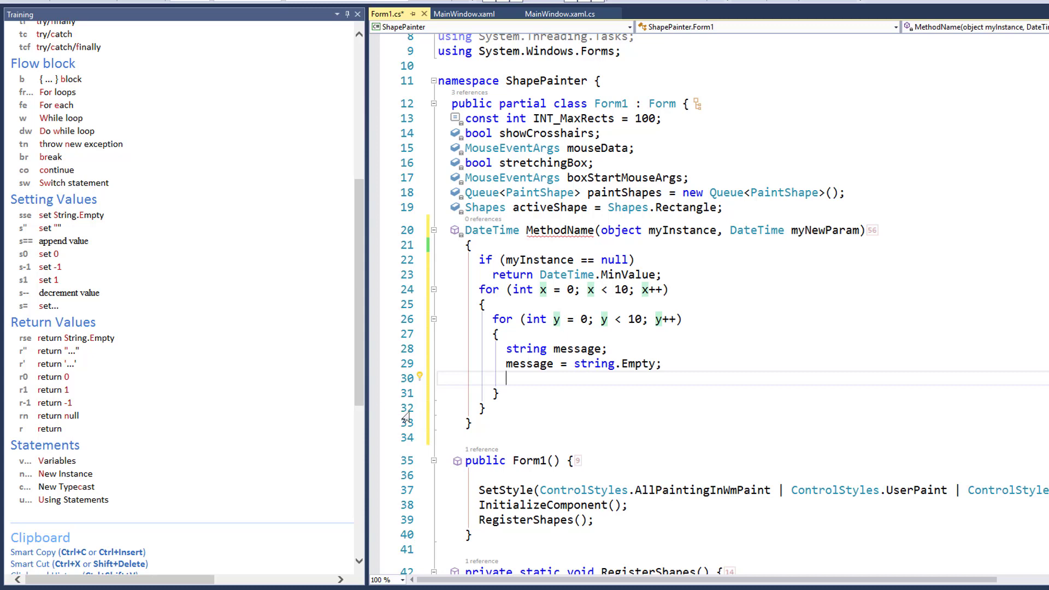
pyautogui.write('u')
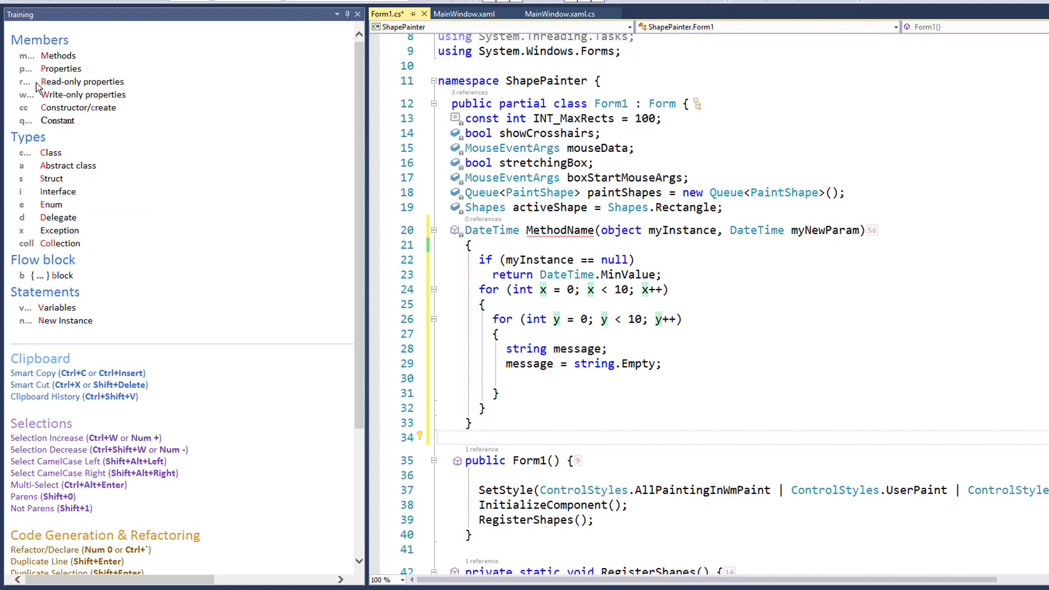
pyautogui.moveTo(36, 86)
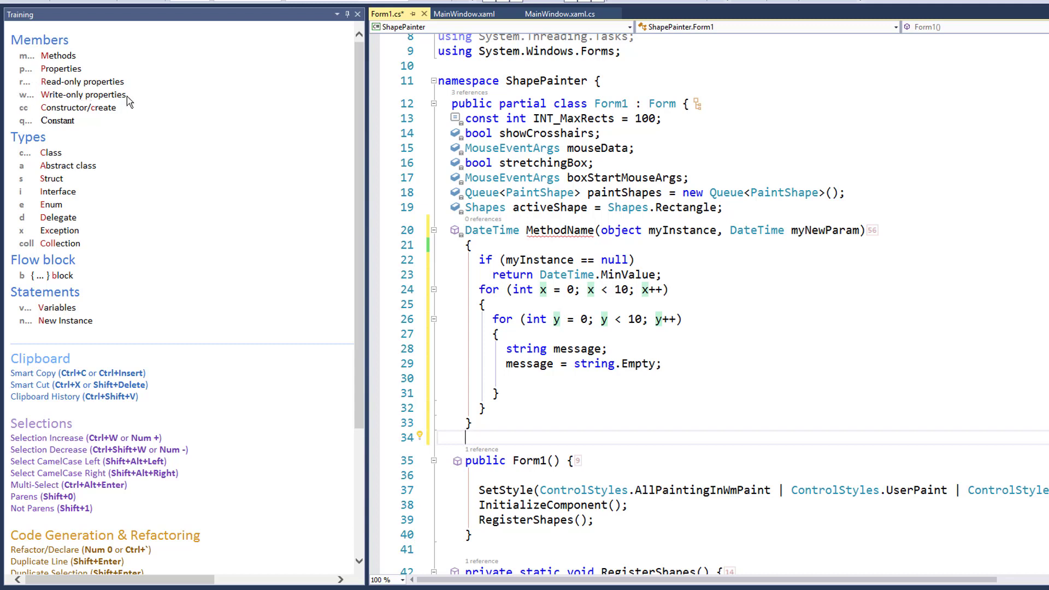
pyautogui.moveTo(22, 62)
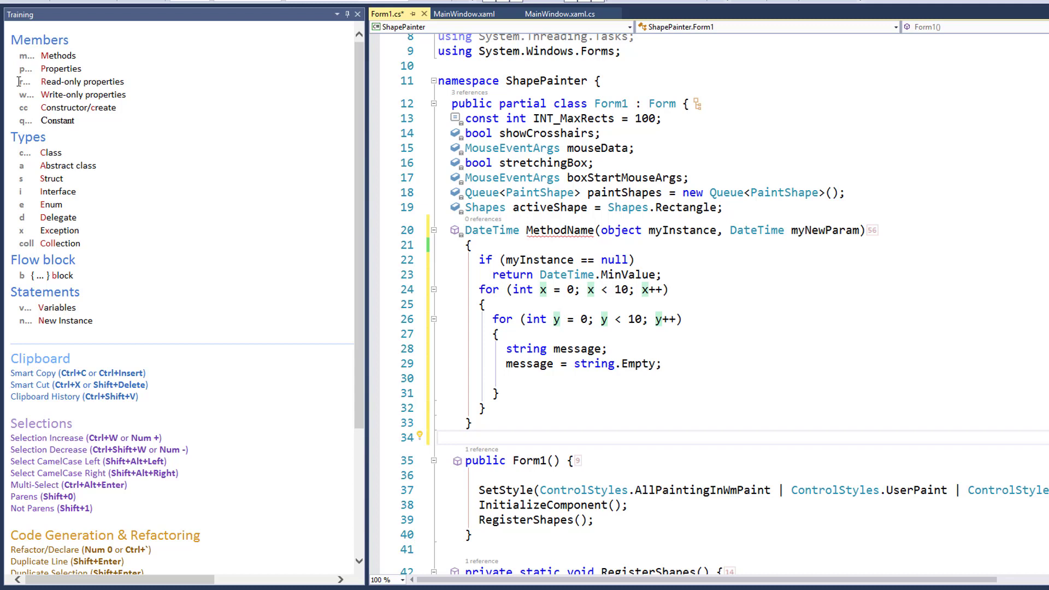
pyautogui.moveTo(64, 95)
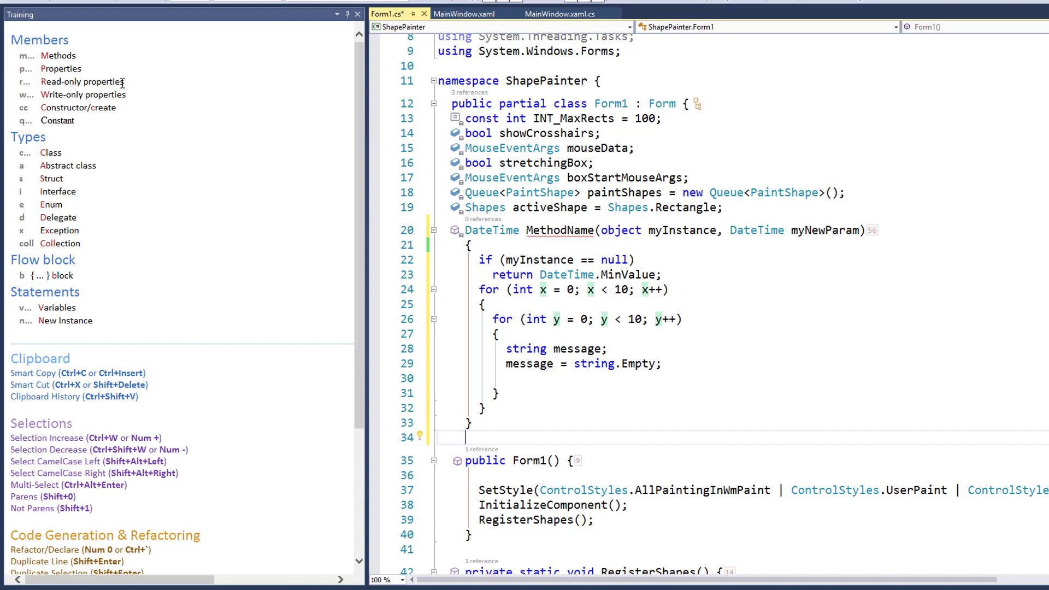
pyautogui.moveTo(12, 129)
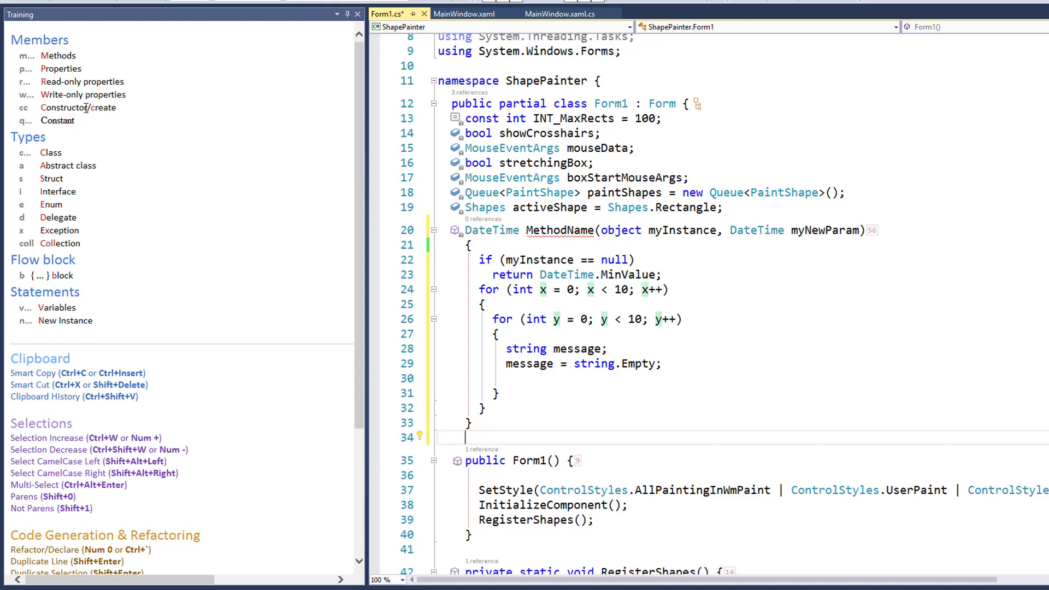
pyautogui.moveTo(15, 132)
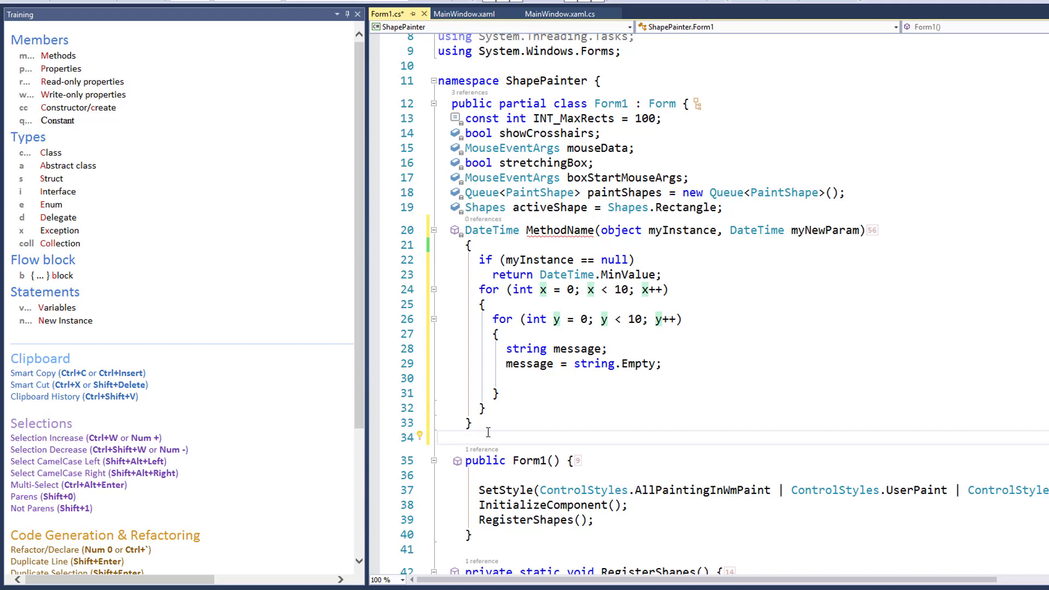
# Expand the 'q' template into a private static readonly Guid field myGuid = Guid.Empty
pyautogui.write('q')
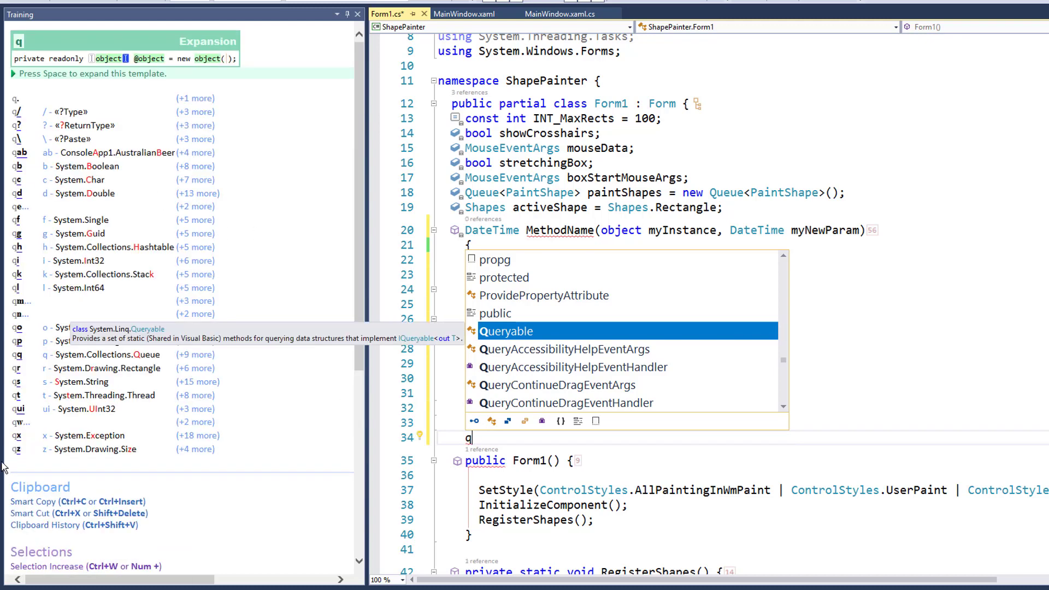
pyautogui.moveTo(26, 248)
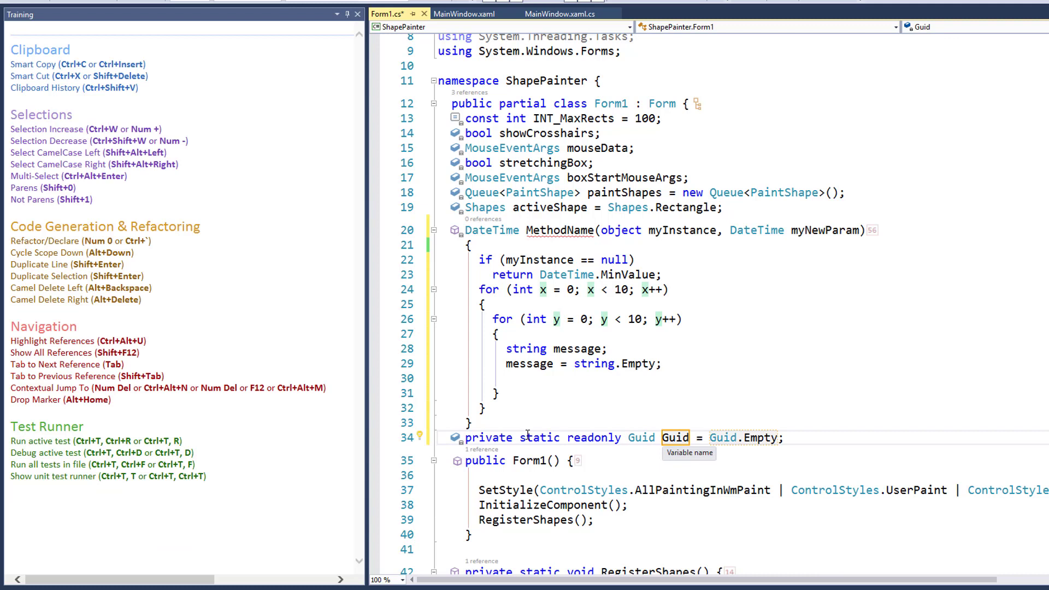
pyautogui.write('myGuid')
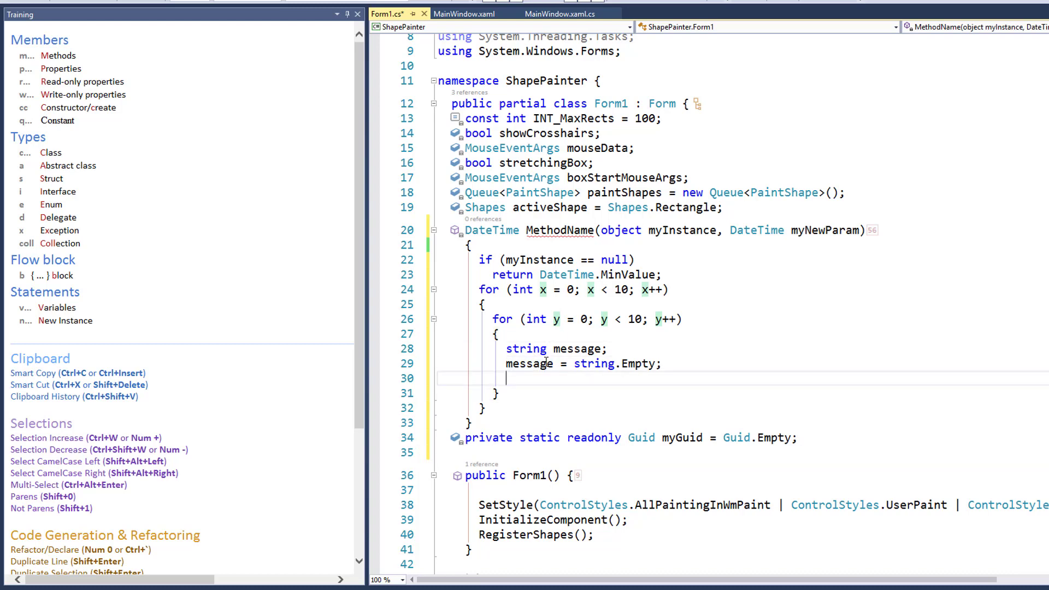
# Insert an if (message == null) block with expanded braces after message = string.Empty in the inner loop
pyautogui.write('if ()')
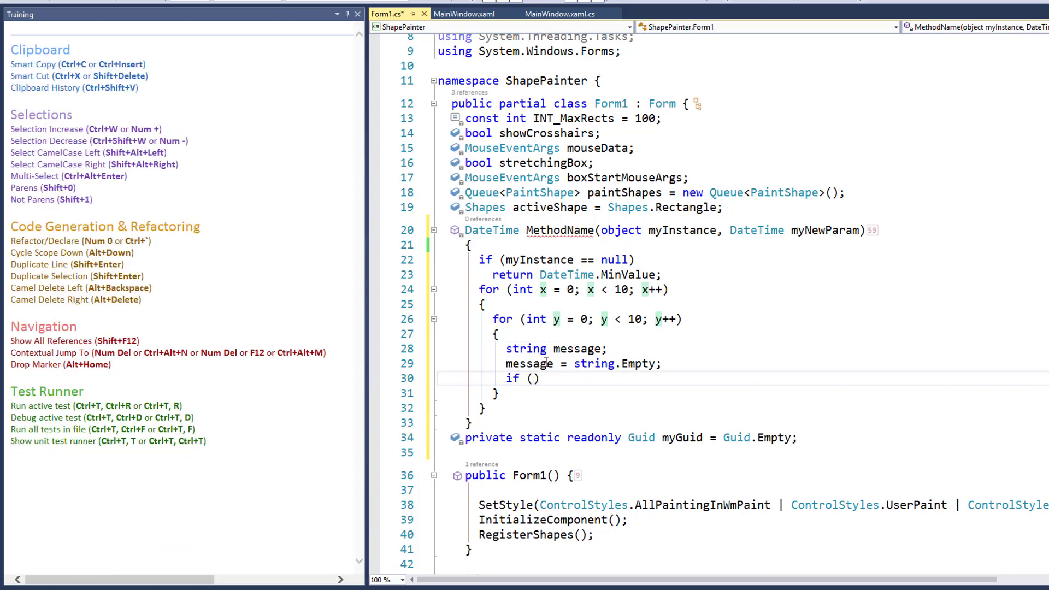
pyautogui.write('message == null')
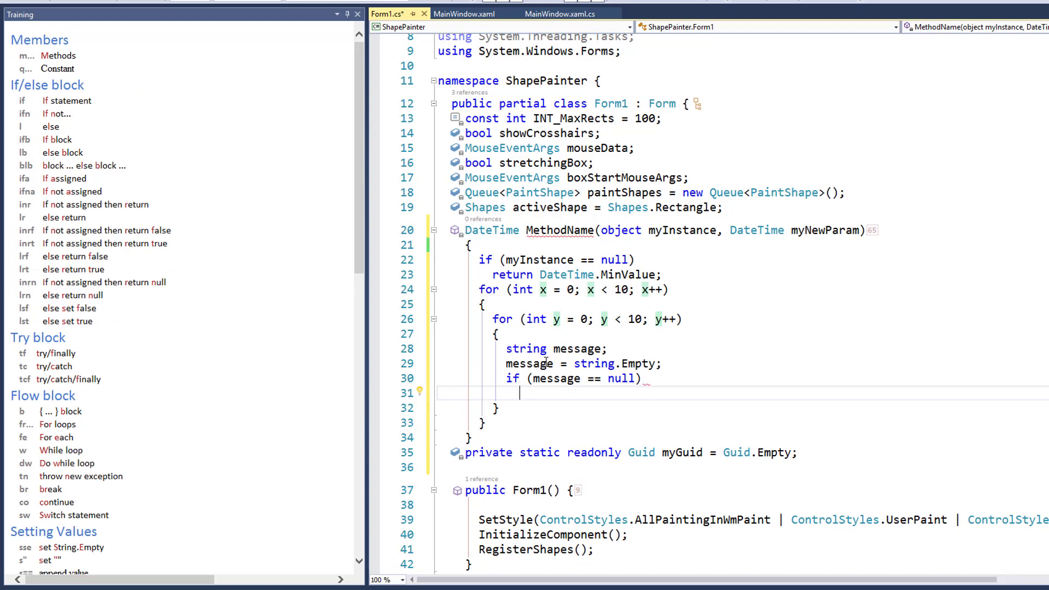
pyautogui.write('message = string.Empty;')
pyautogui.write('{')
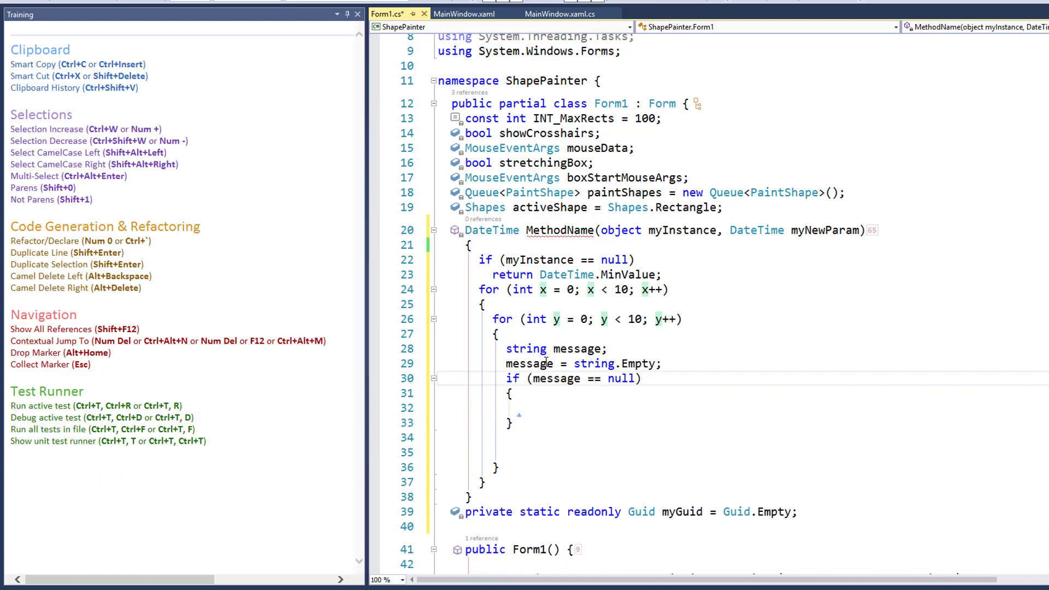
pyautogui.click(482, 408)
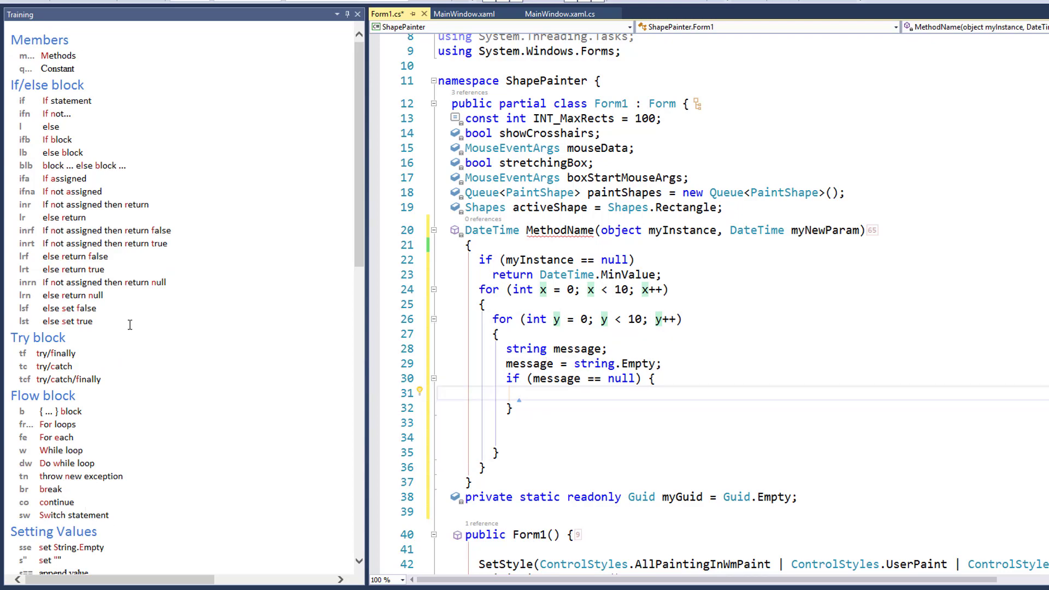
pyautogui.scroll(-3)
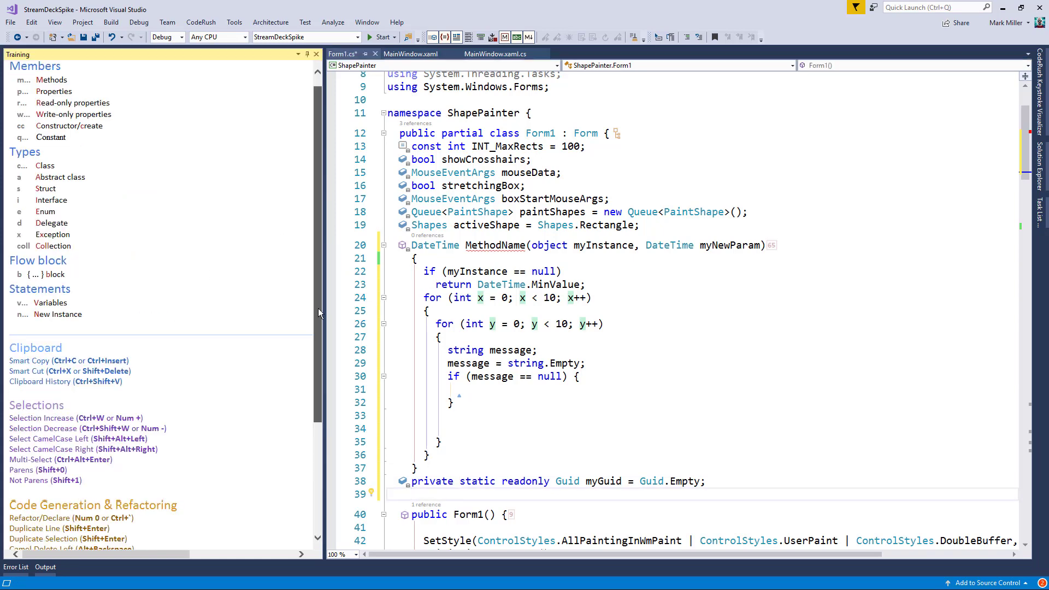
# Edit the DateTime method's name from MethodName to MyMethodName
pyautogui.scroll(-3)
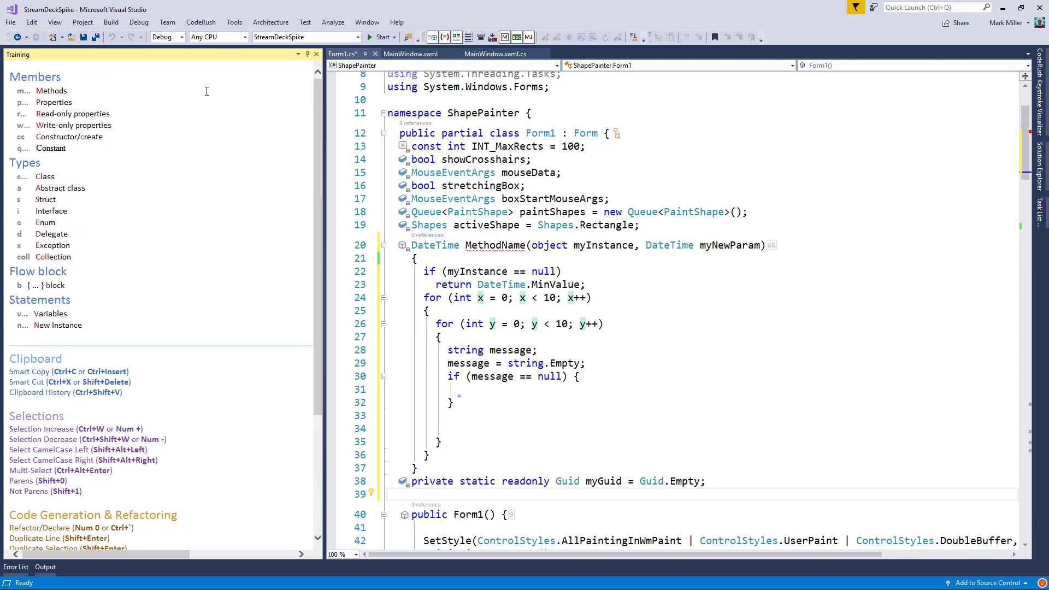
pyautogui.click(200, 22)
pyautogui.write('My')
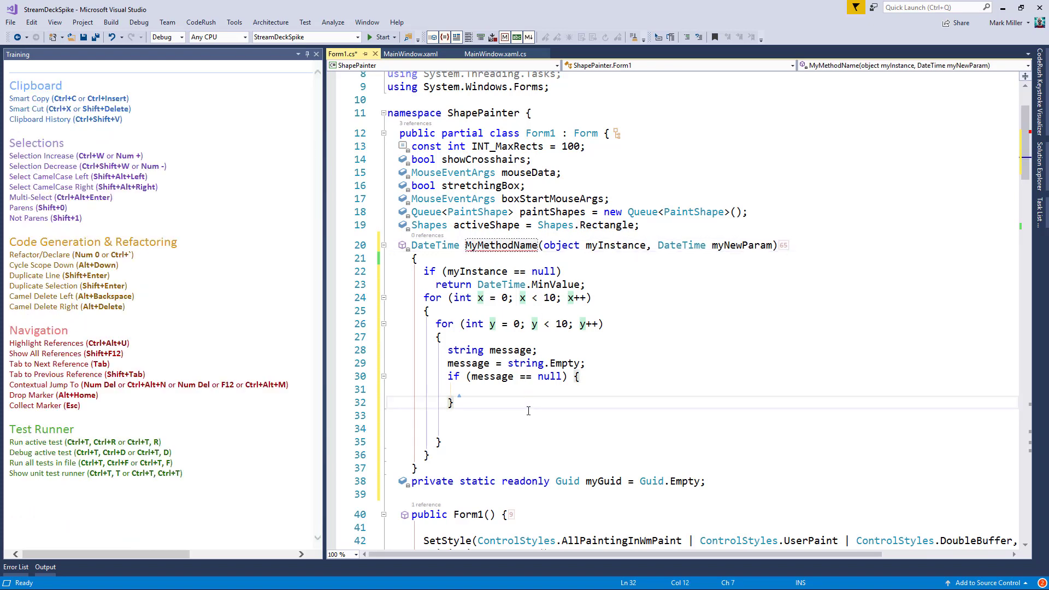
pyautogui.moveTo(521, 271)
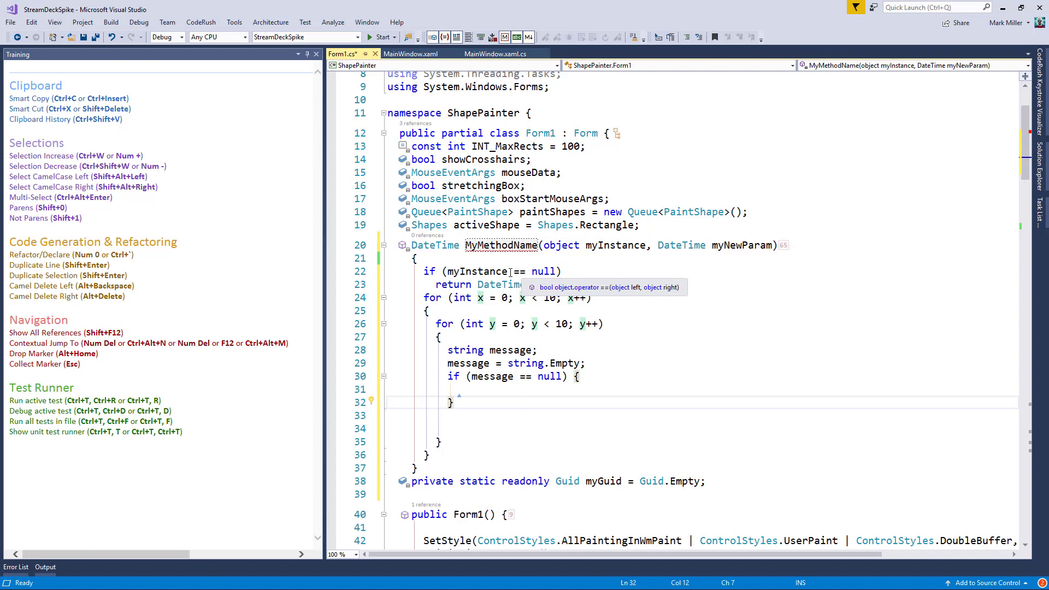